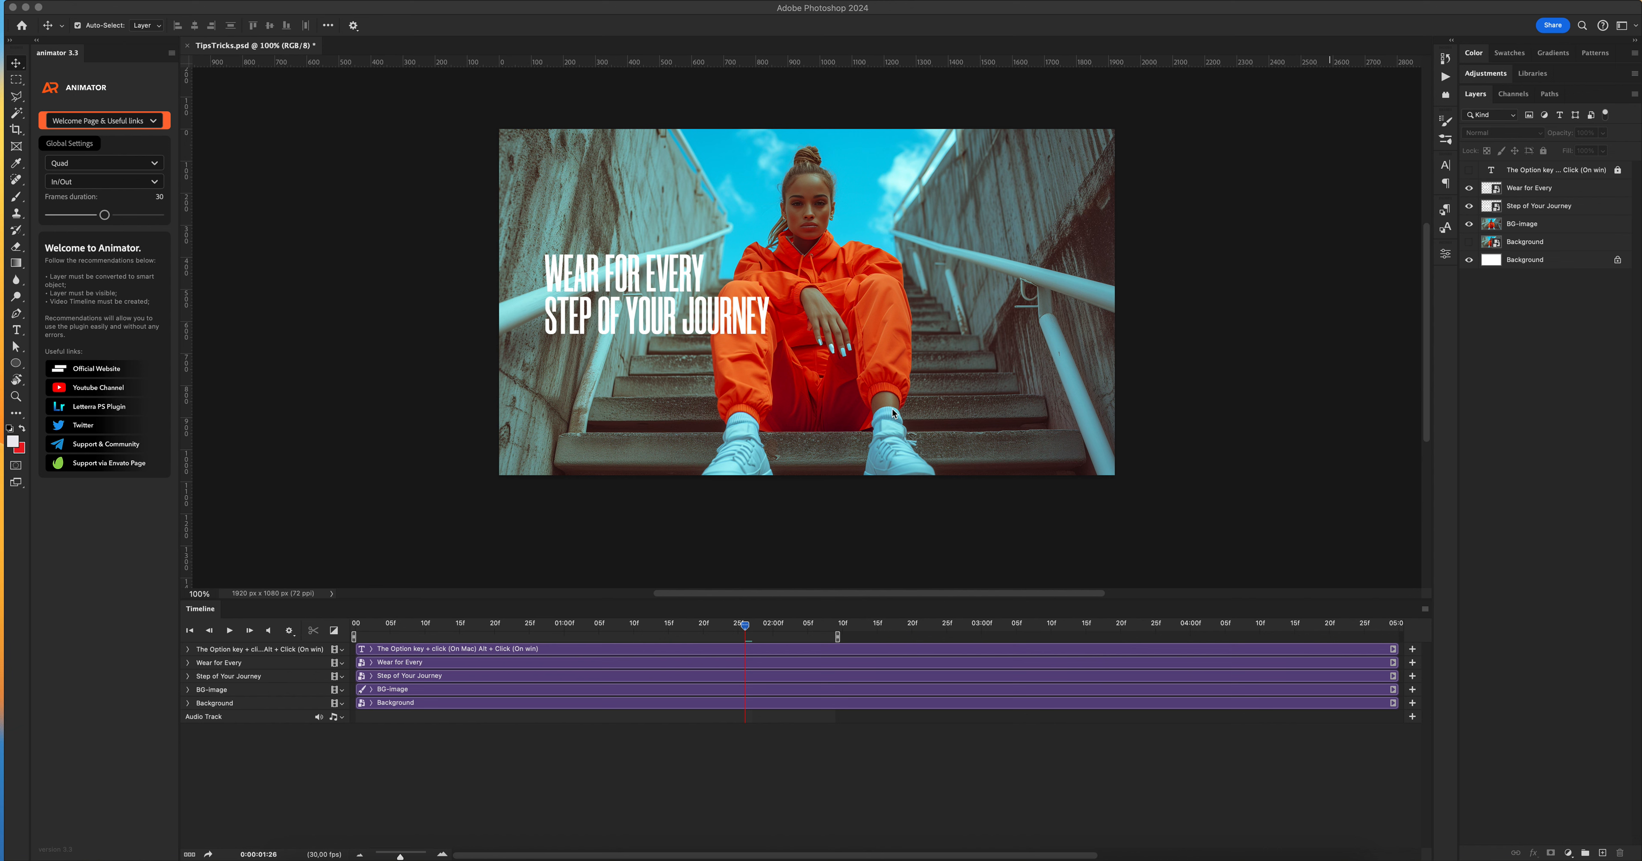
{"action": "mouse_move", "coordinate": [724, 636]}
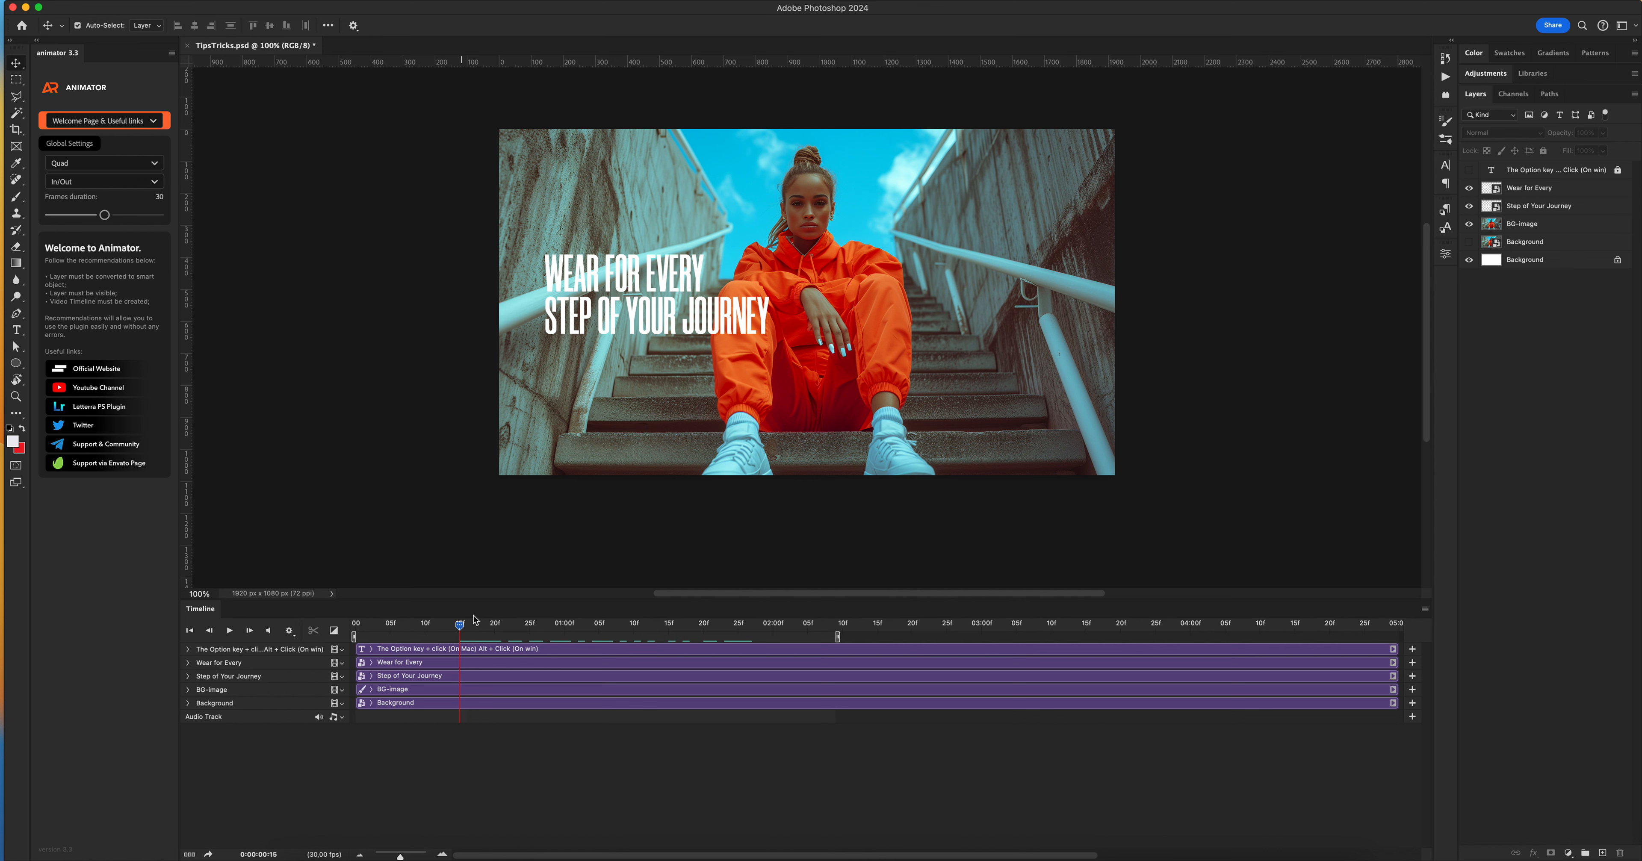
Expand the Option key text layer's timeline track to show its Transform, Opacity, Style and Text Warp properties
{"action": "left_click", "coordinate": [1529, 223]}
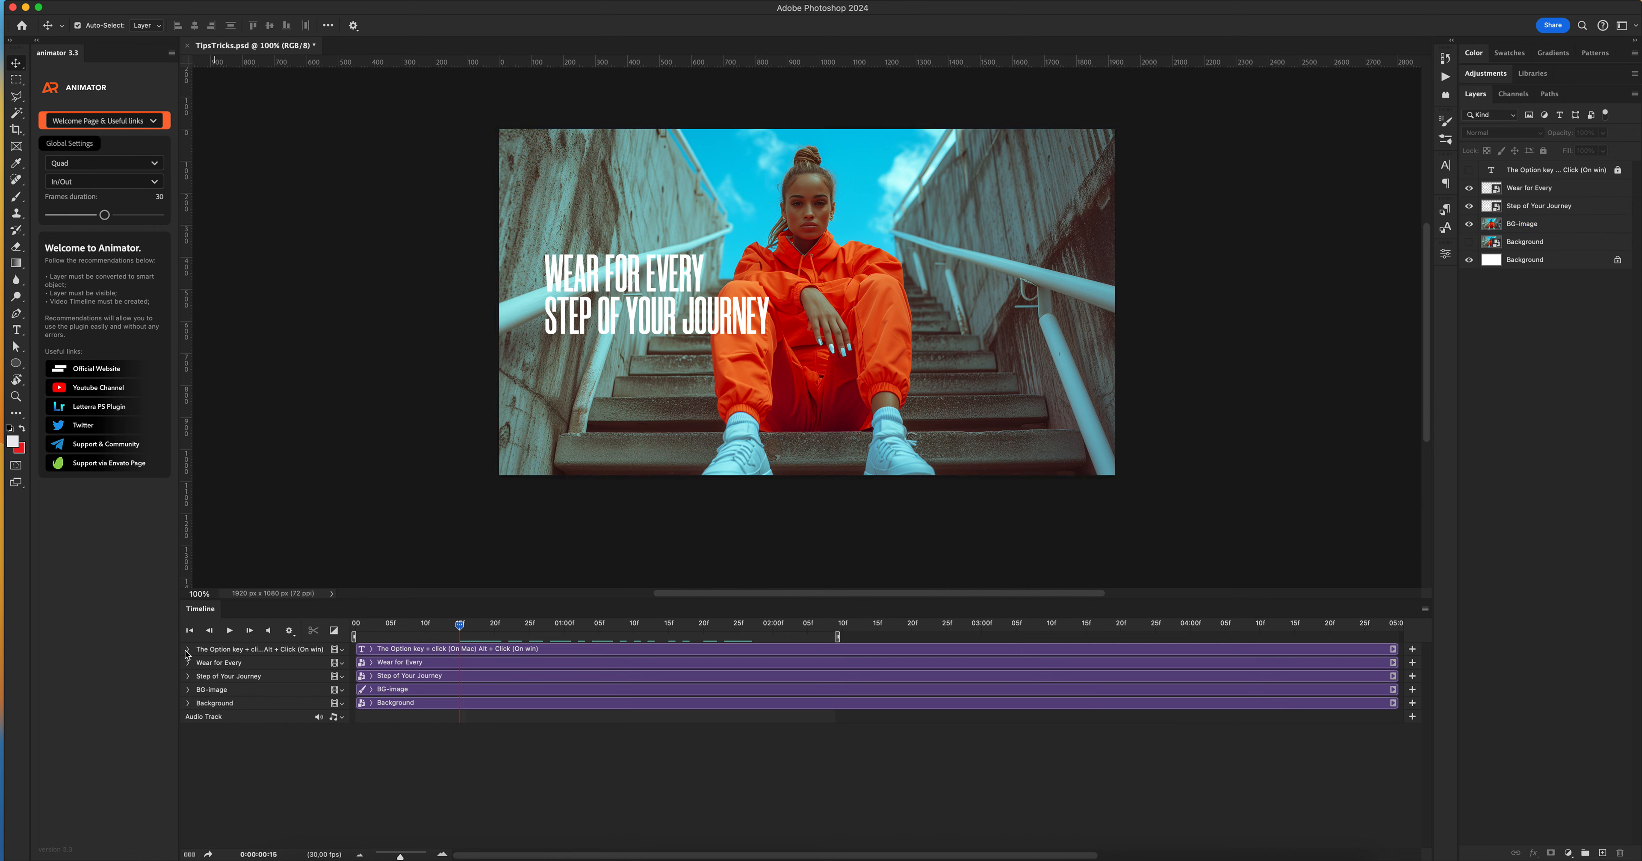
{"action": "left_click", "coordinate": [188, 649]}
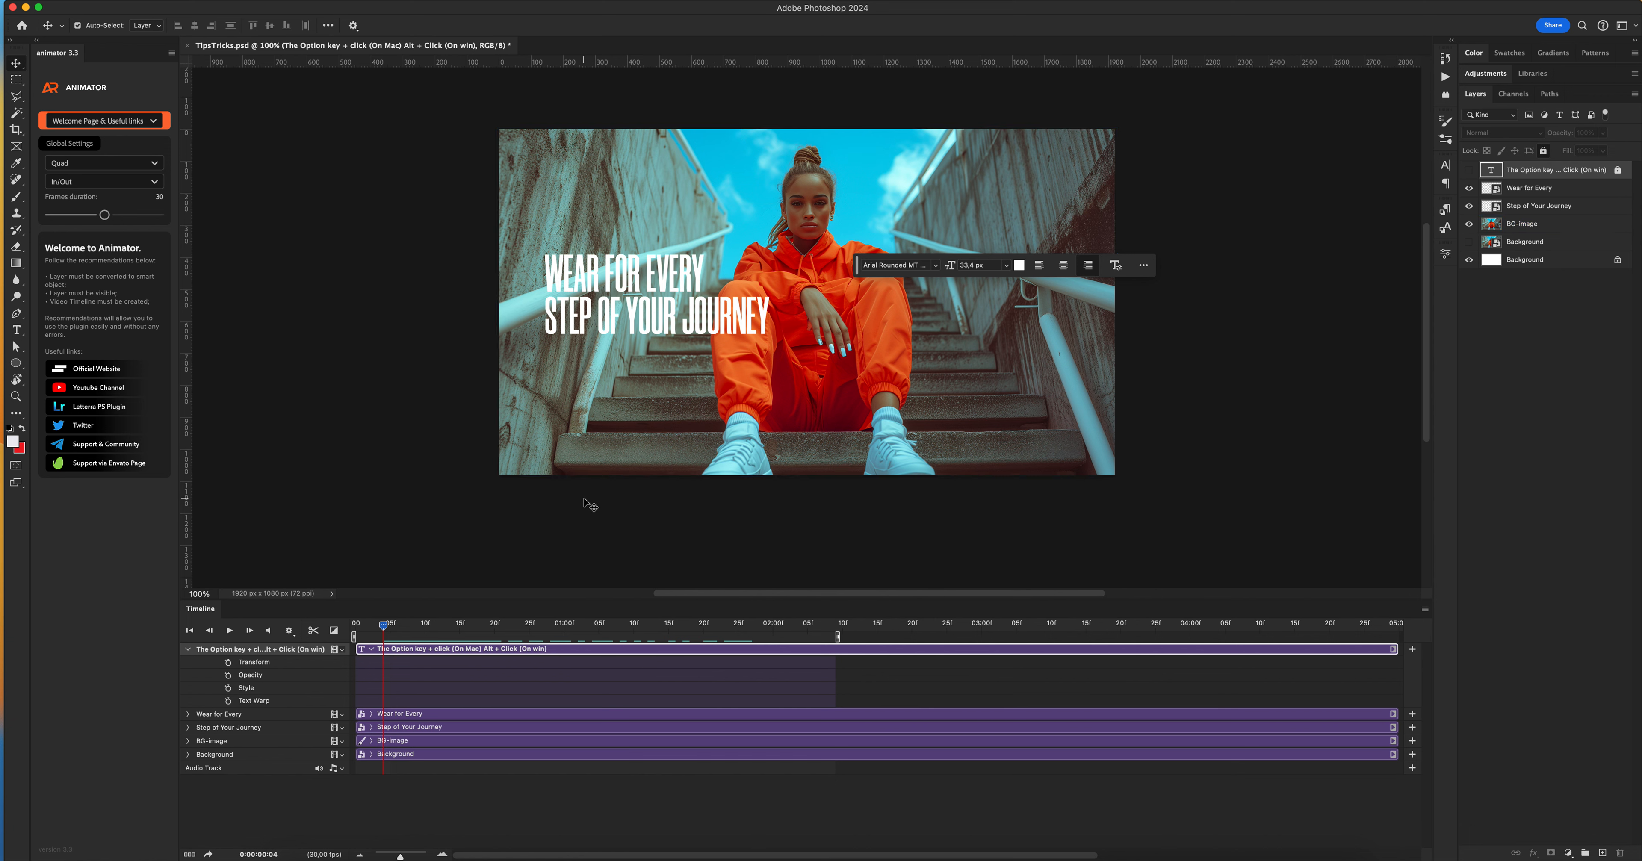
{"action": "mouse_move", "coordinate": [680, 501]}
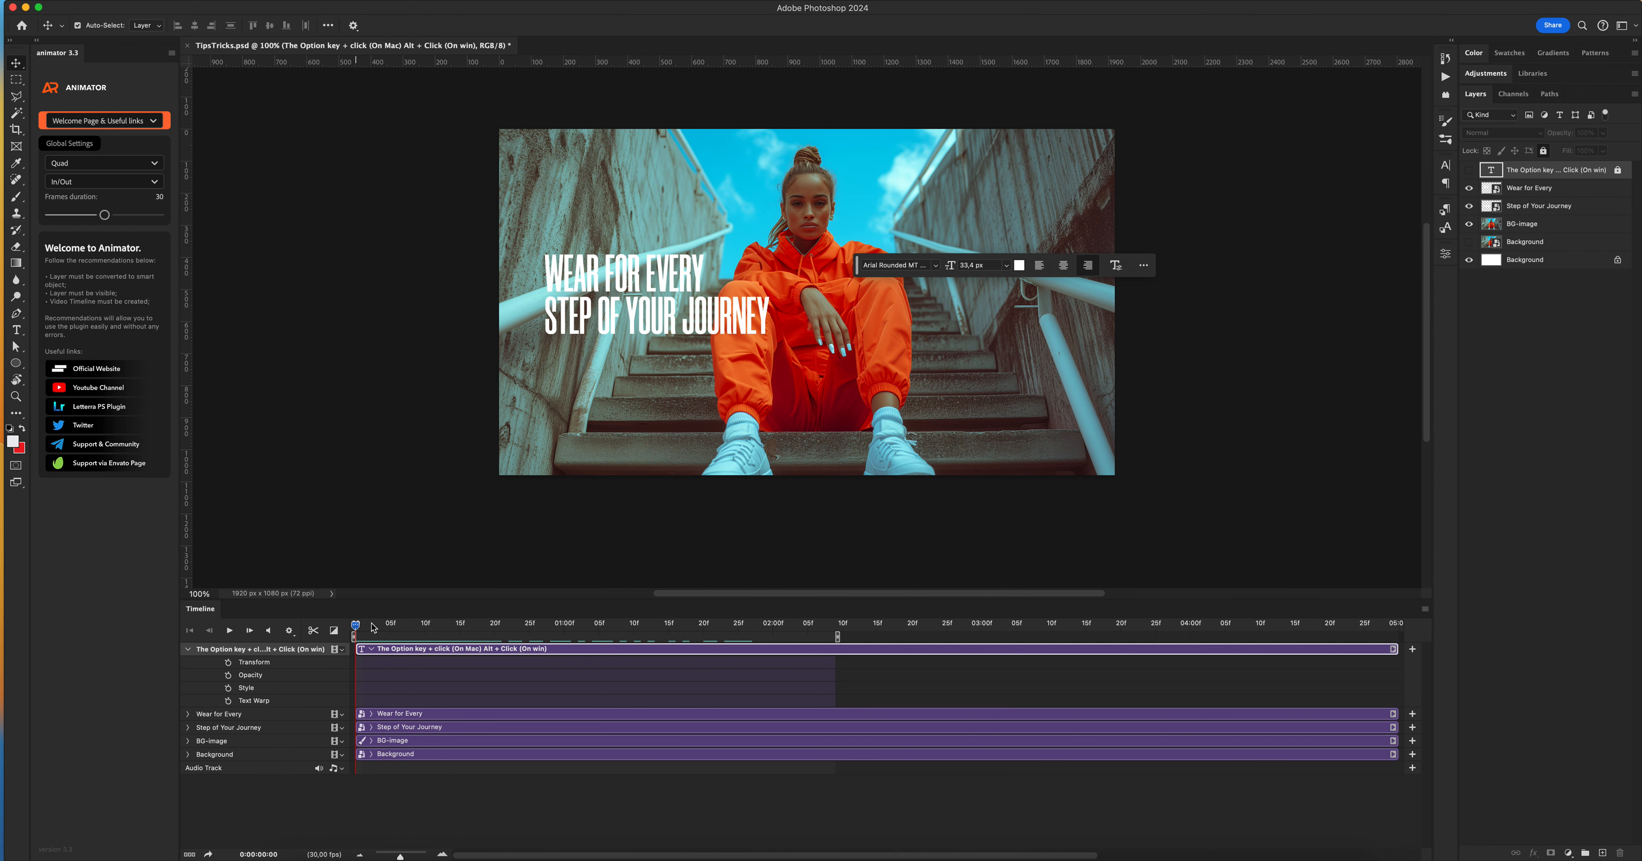
{"action": "mouse_move", "coordinate": [330, 350]}
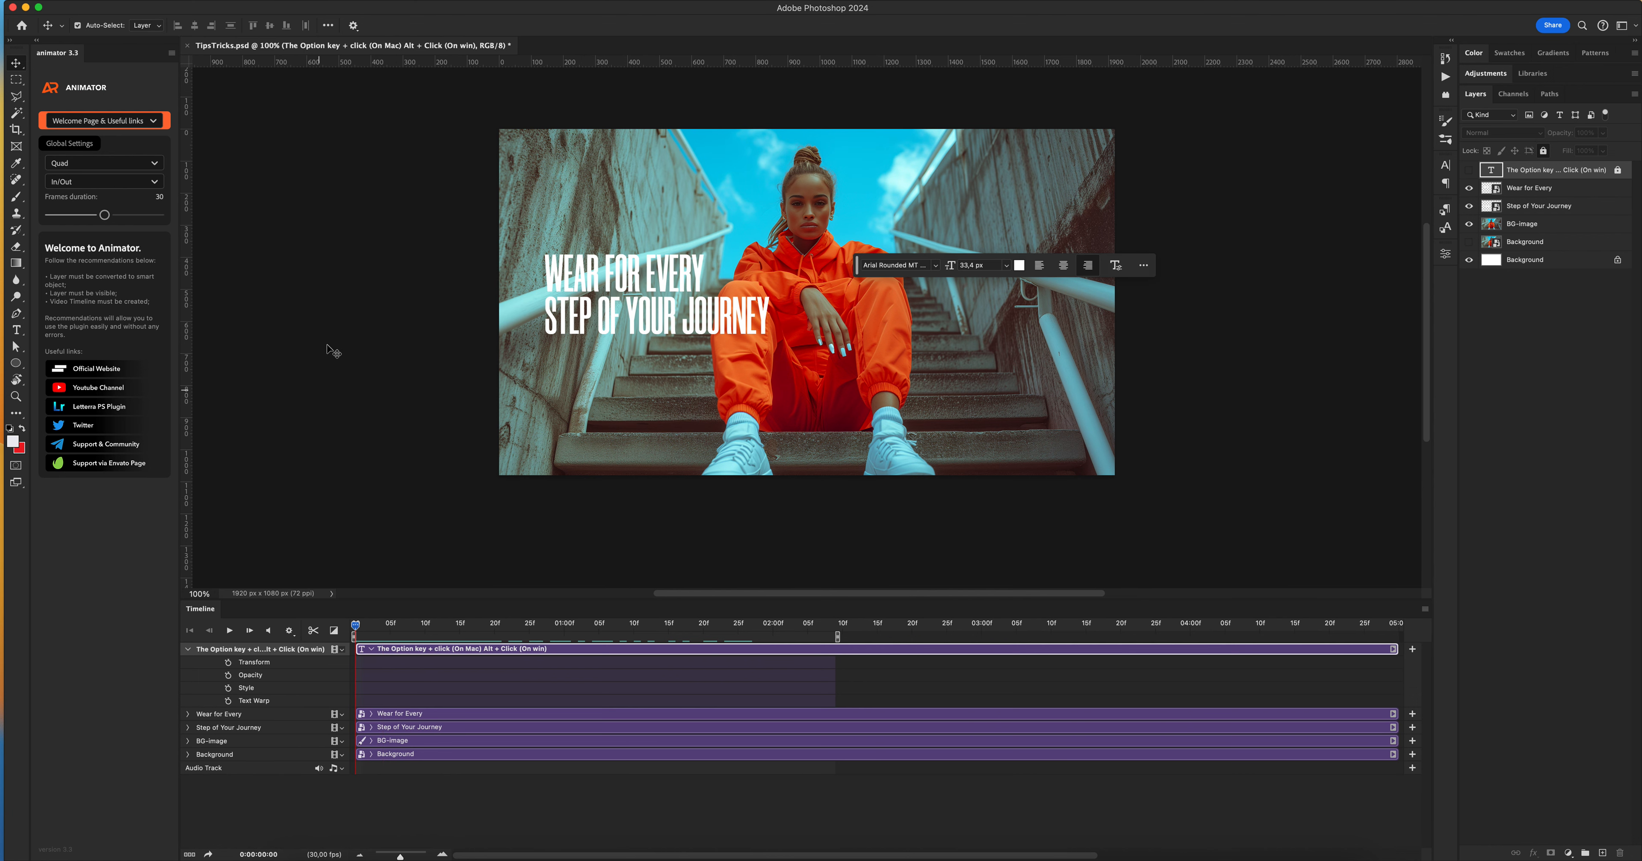
Select only the Wear for Every layer and choose the Move preset in the Animator panel
{"action": "left_click", "coordinate": [1524, 223]}
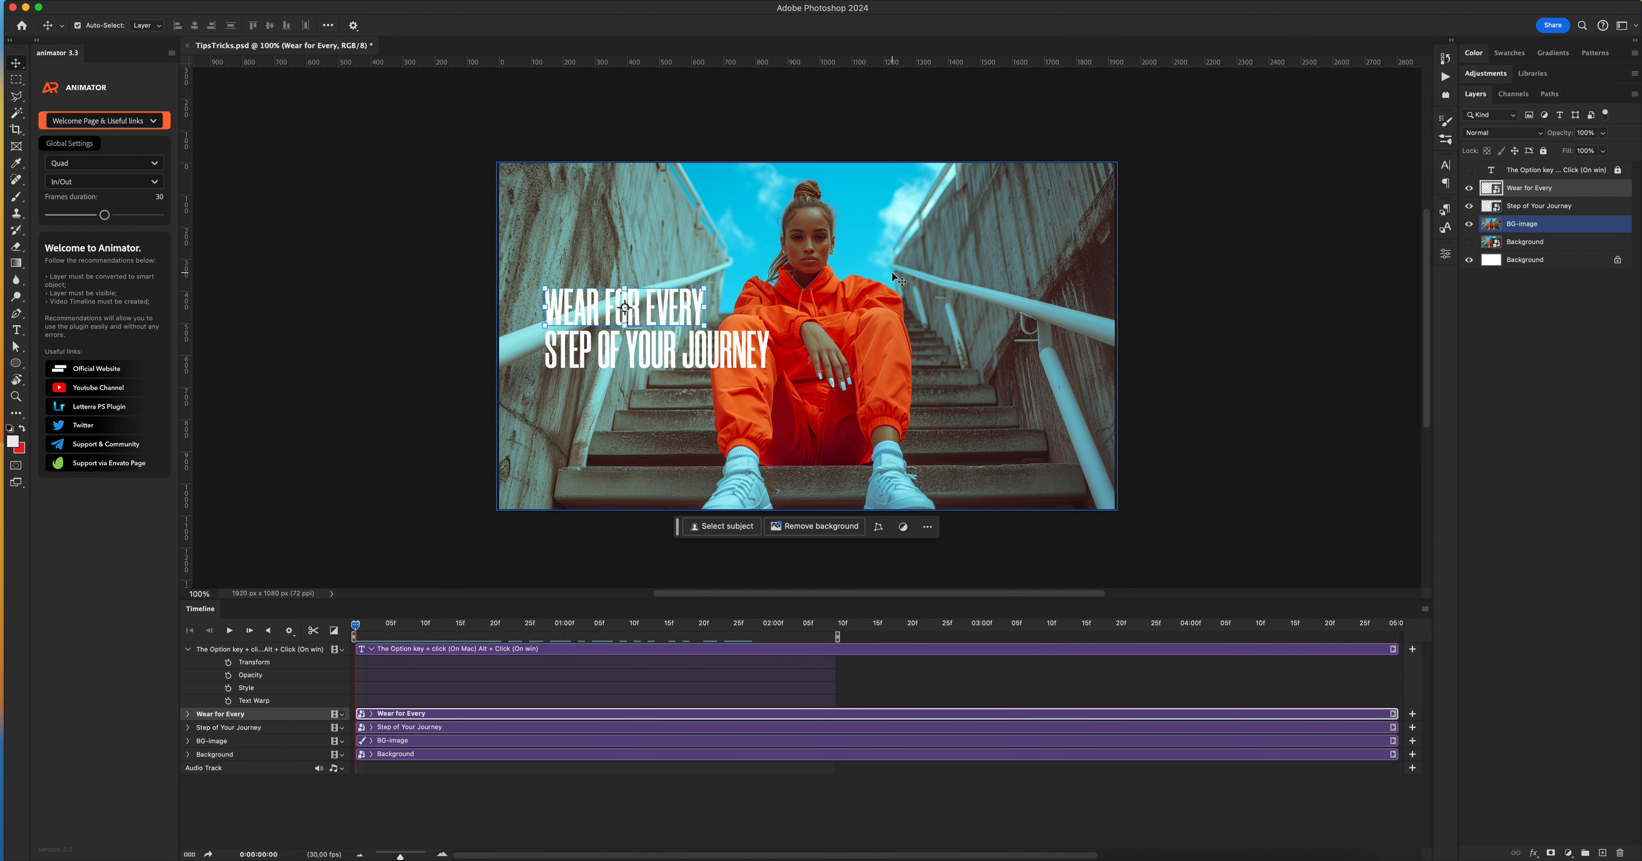
{"action": "left_click", "coordinate": [1532, 187]}
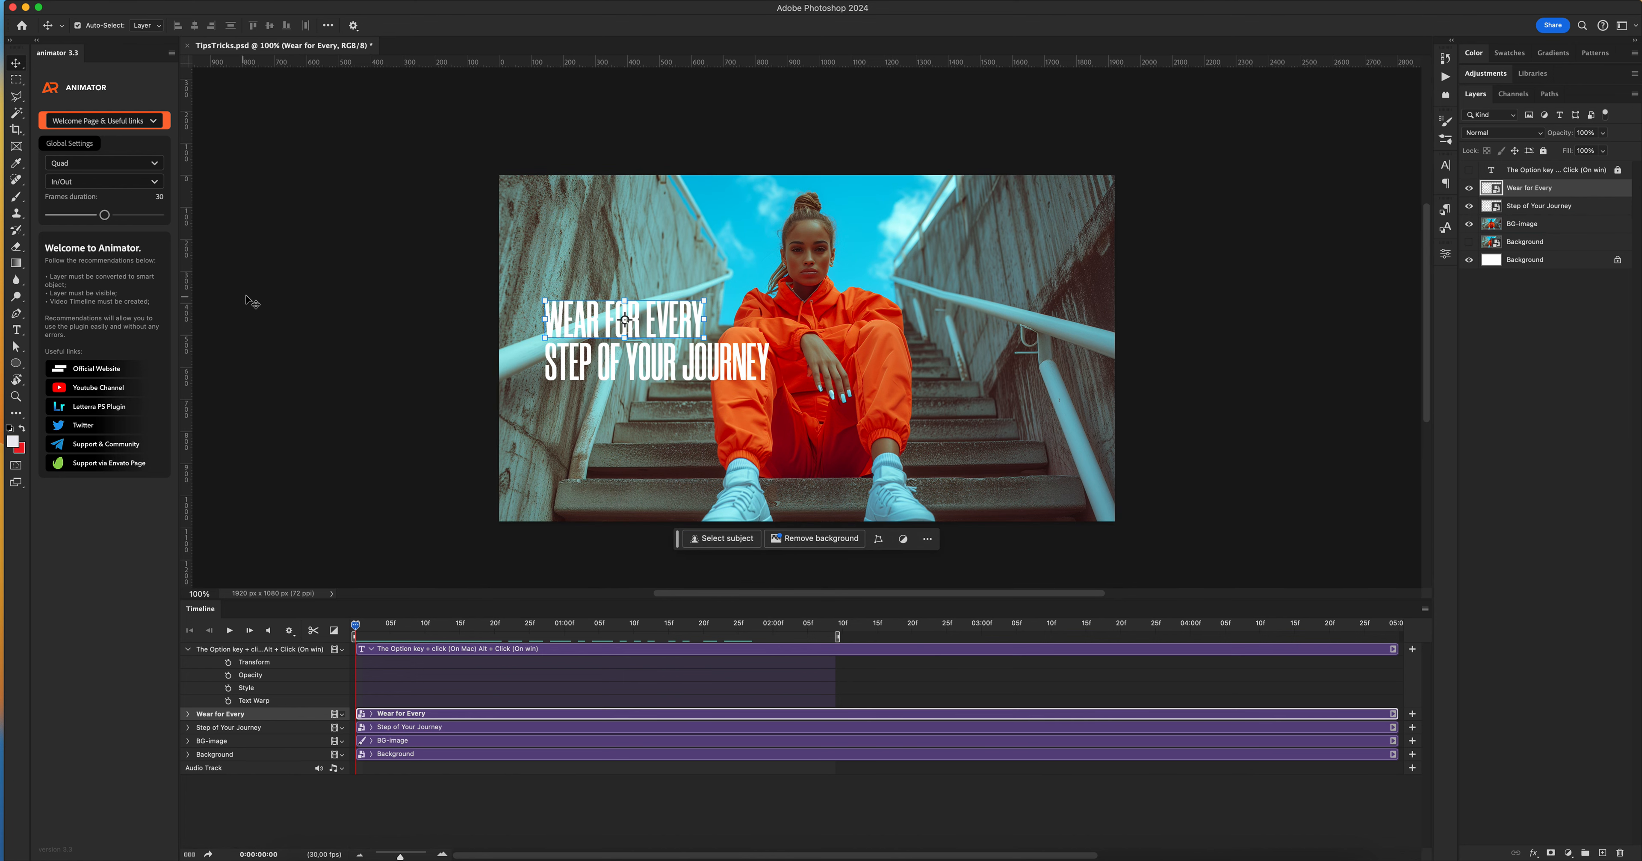
{"action": "left_click", "coordinate": [103, 120]}
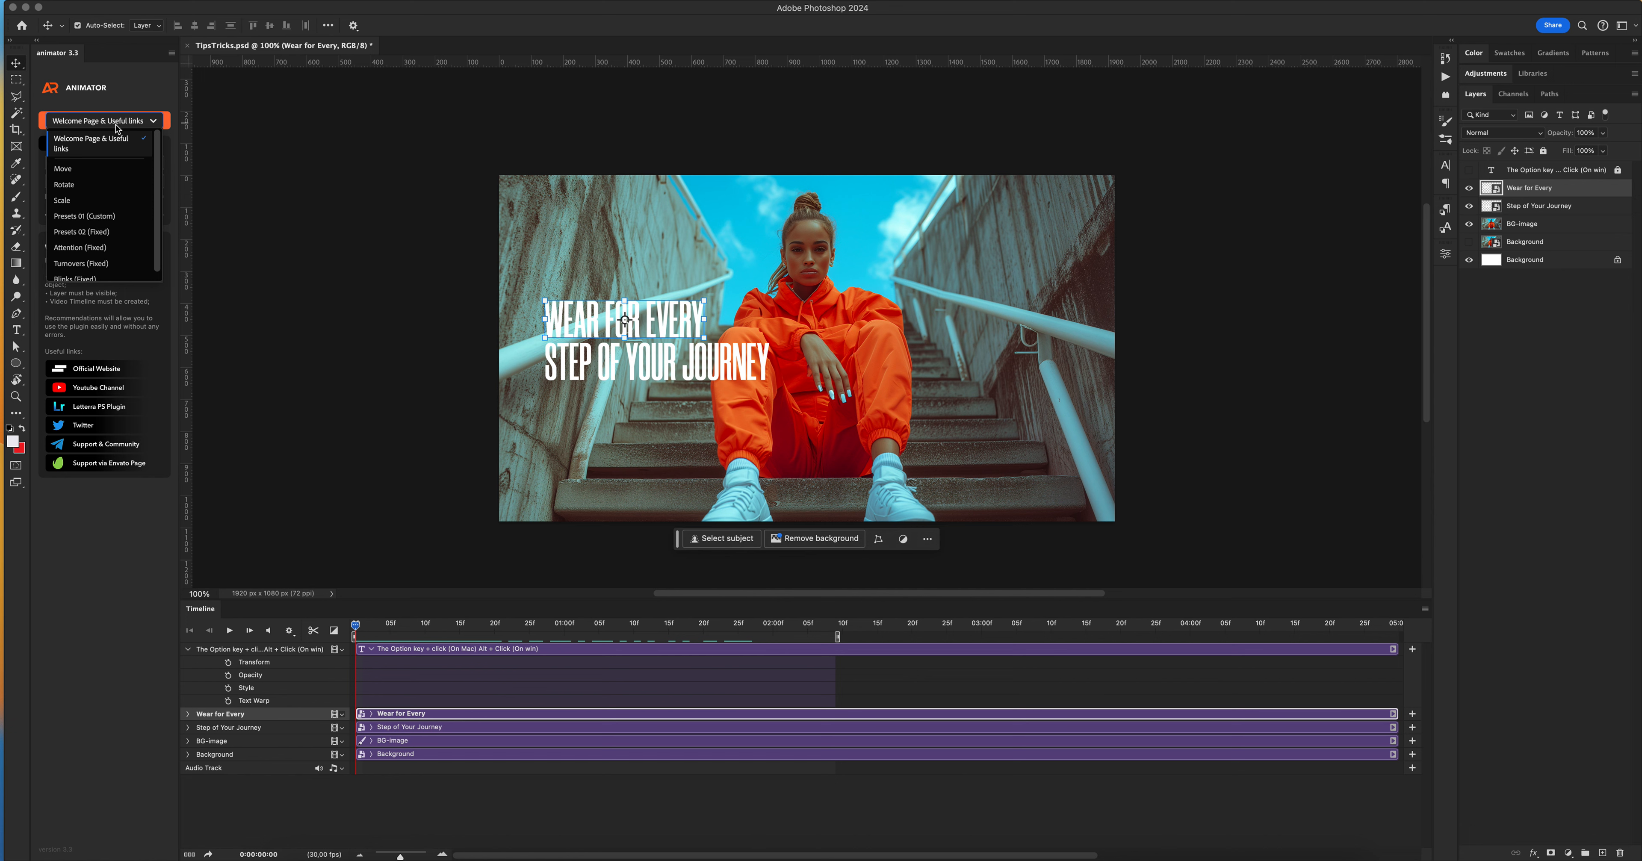
{"action": "left_click", "coordinate": [63, 169]}
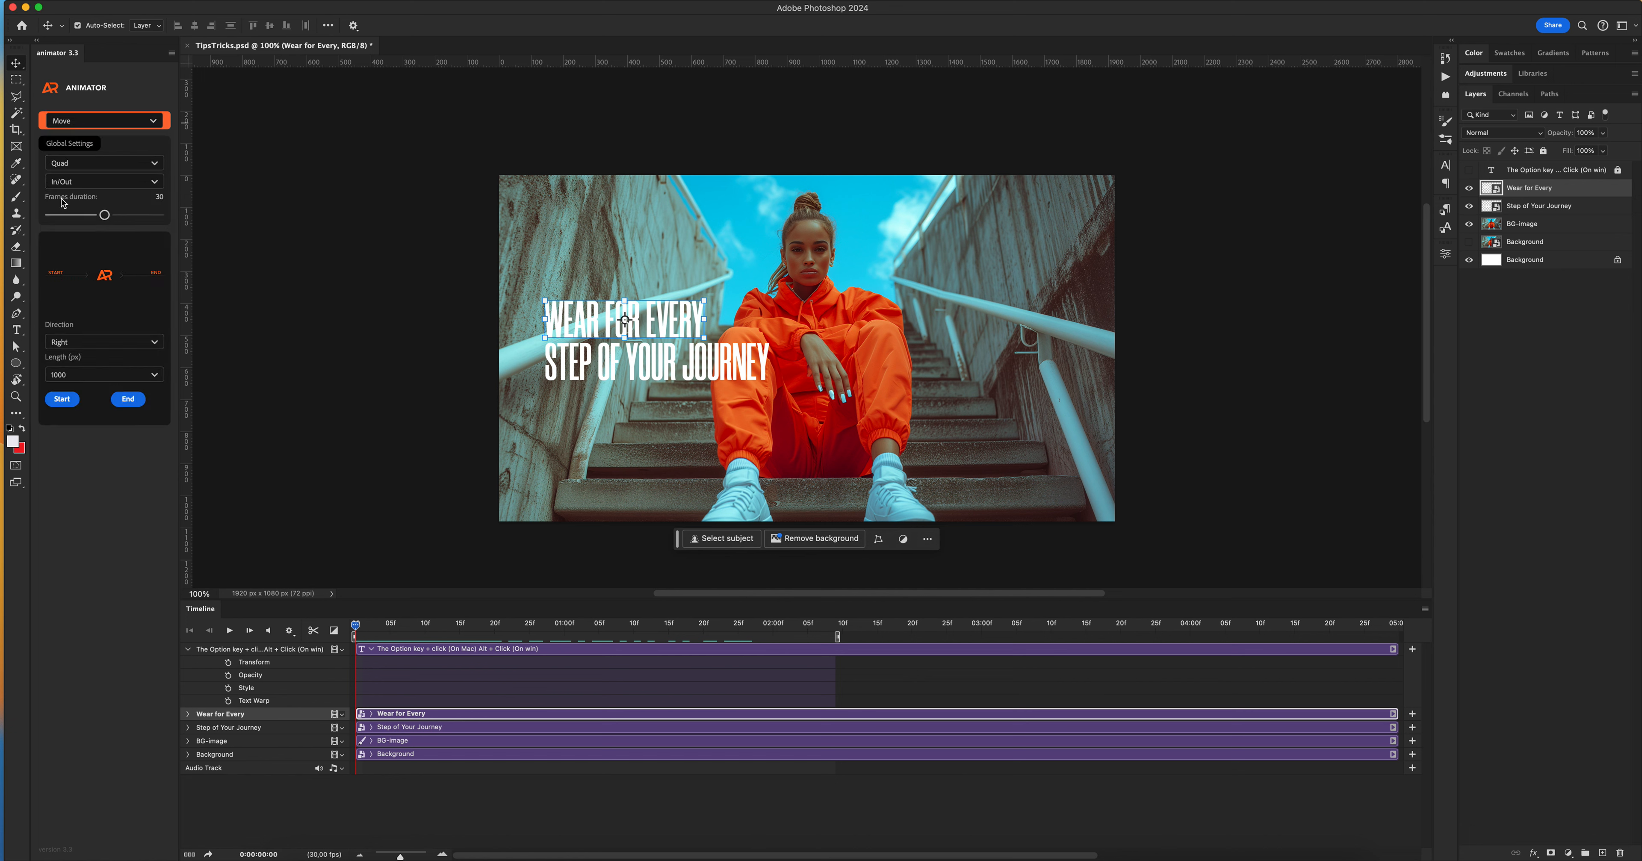
{"action": "mouse_move", "coordinate": [123, 203]}
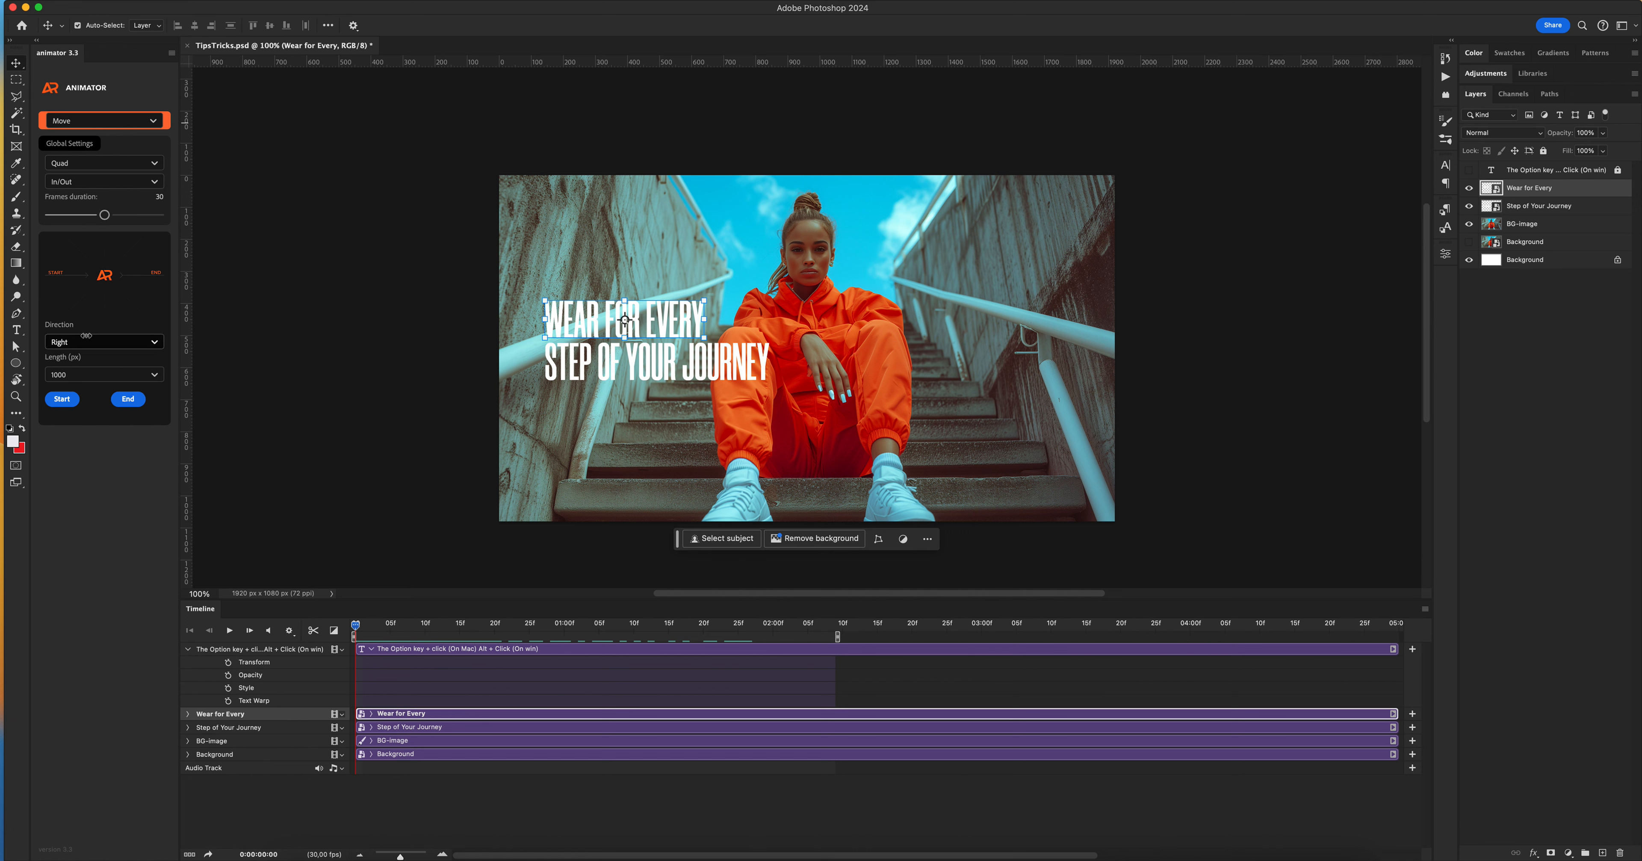
Set the Move length to 700 px and generate the slide-in keyframes on the Transform track
{"action": "left_click", "coordinate": [103, 374]}
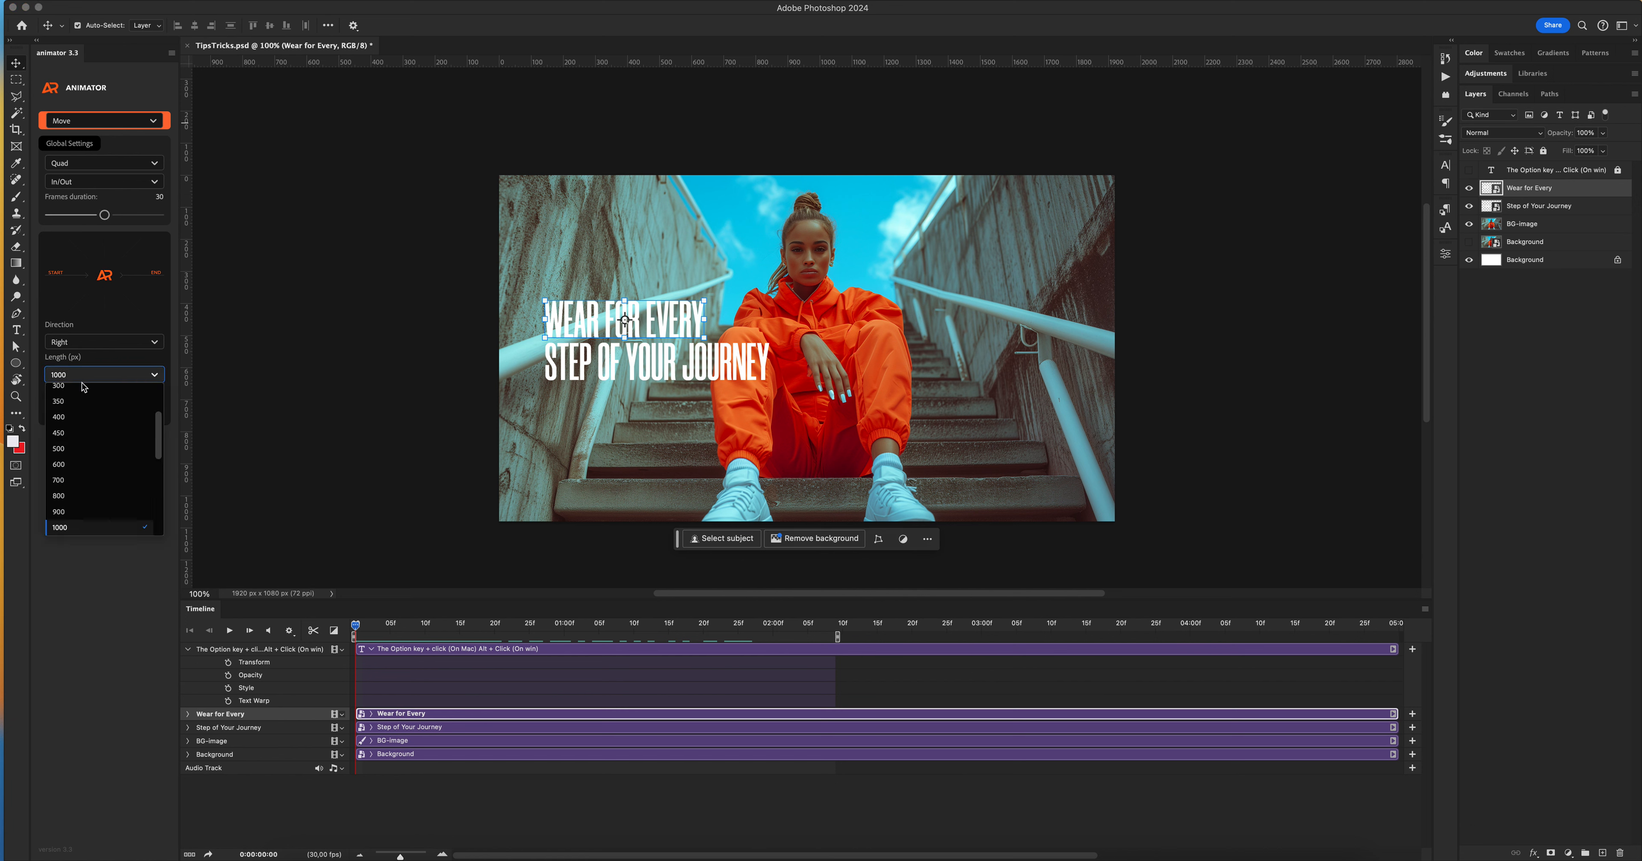
{"action": "left_click", "coordinate": [59, 480]}
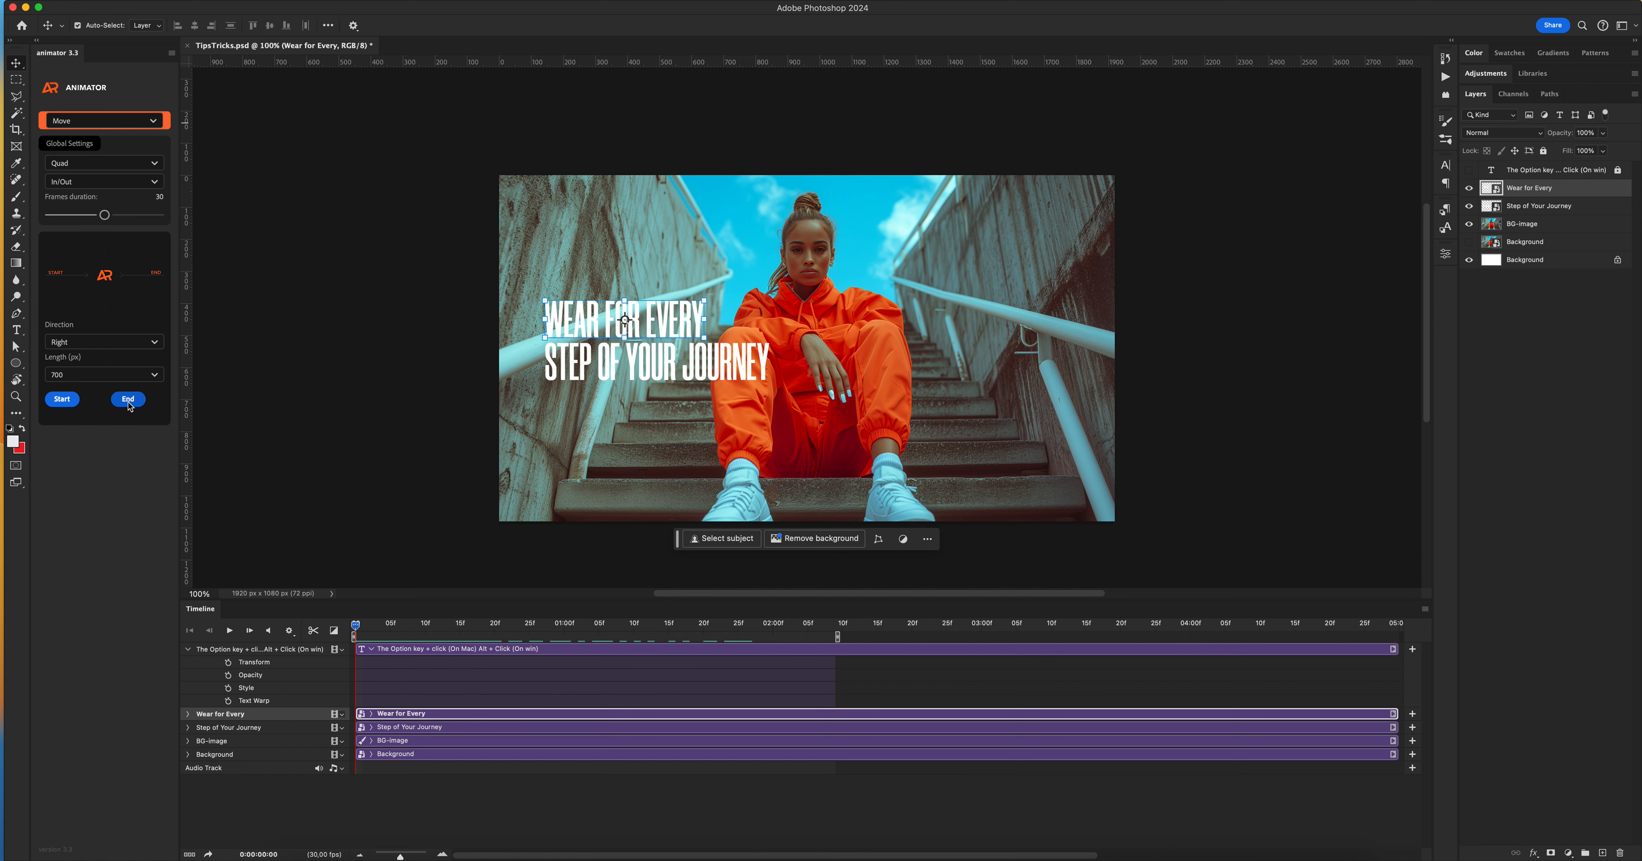
{"action": "left_click", "coordinate": [62, 399]}
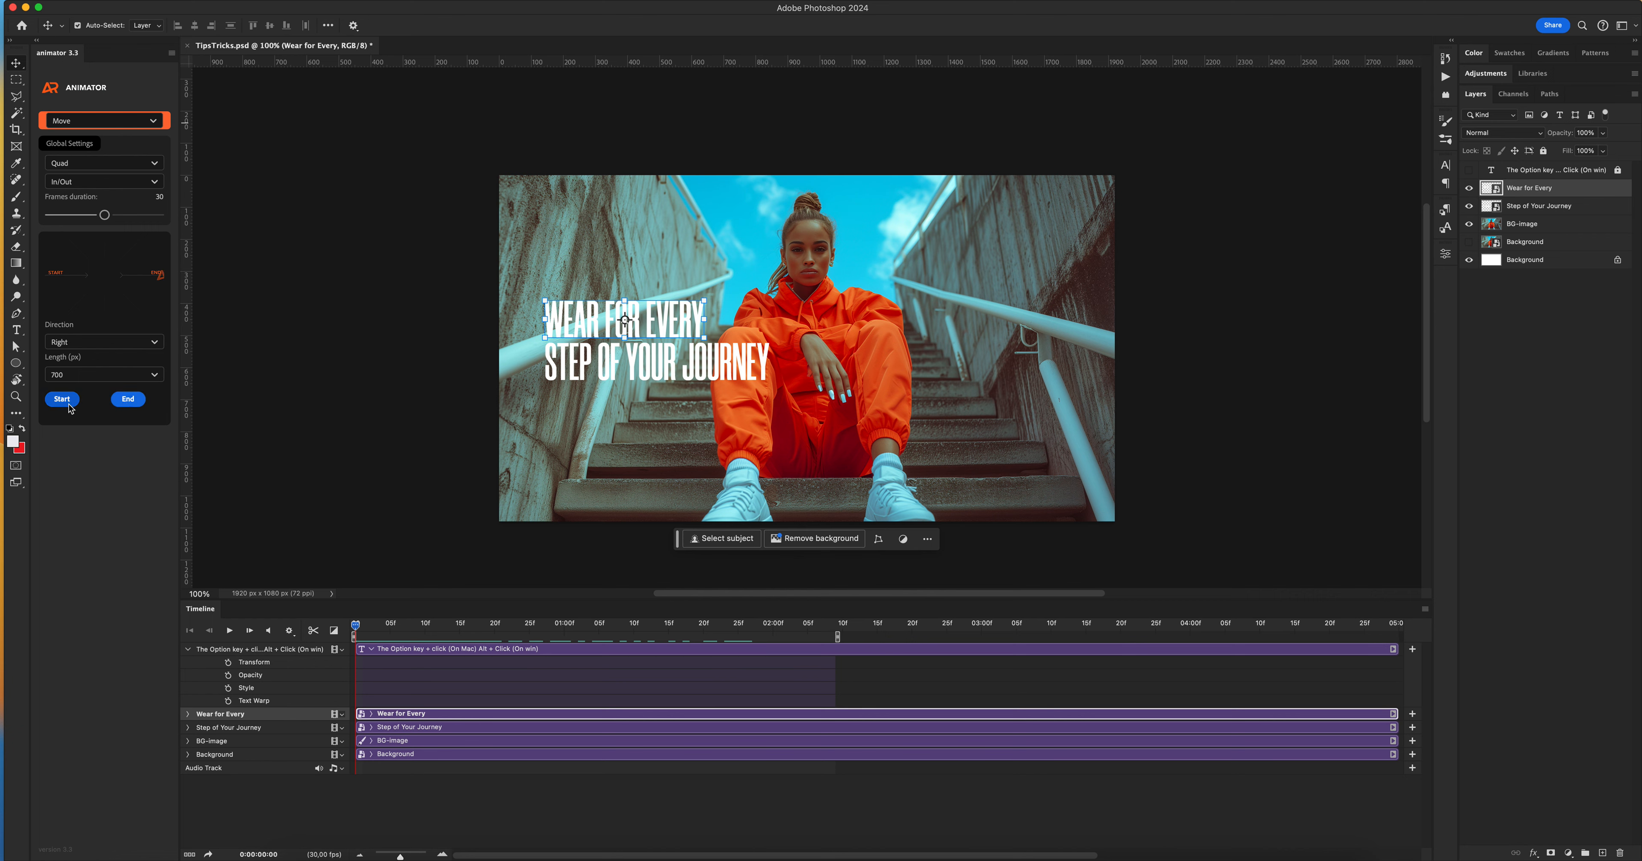
{"action": "left_click", "coordinate": [190, 648]}
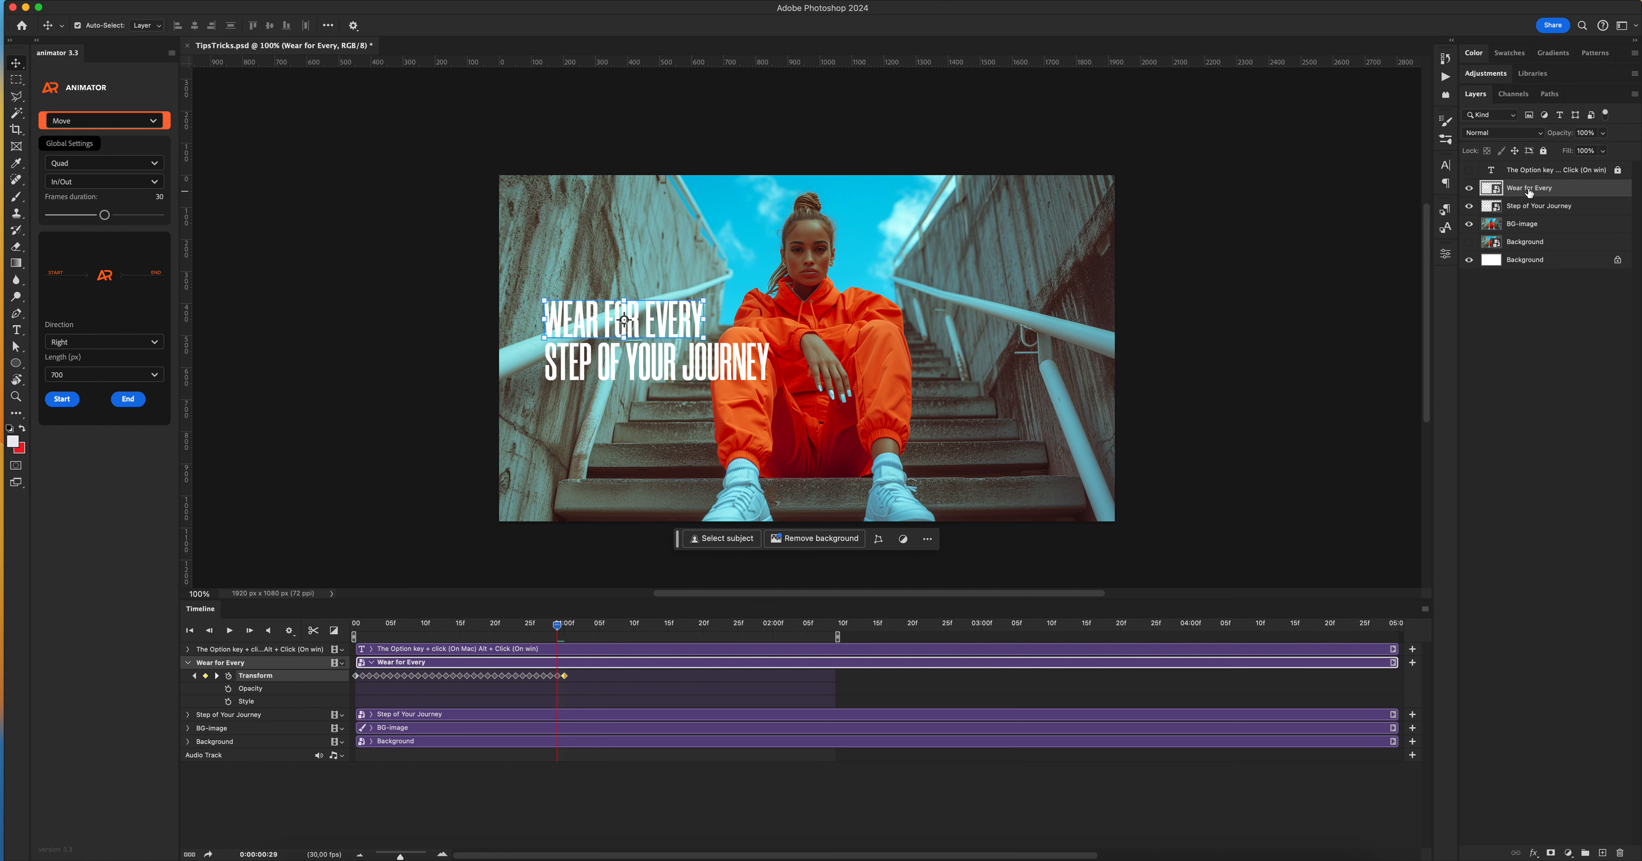
Give the Step of Your Journey layer a 1000 px Move animation with Transform keyframes from the start
{"action": "left_click", "coordinate": [1540, 206]}
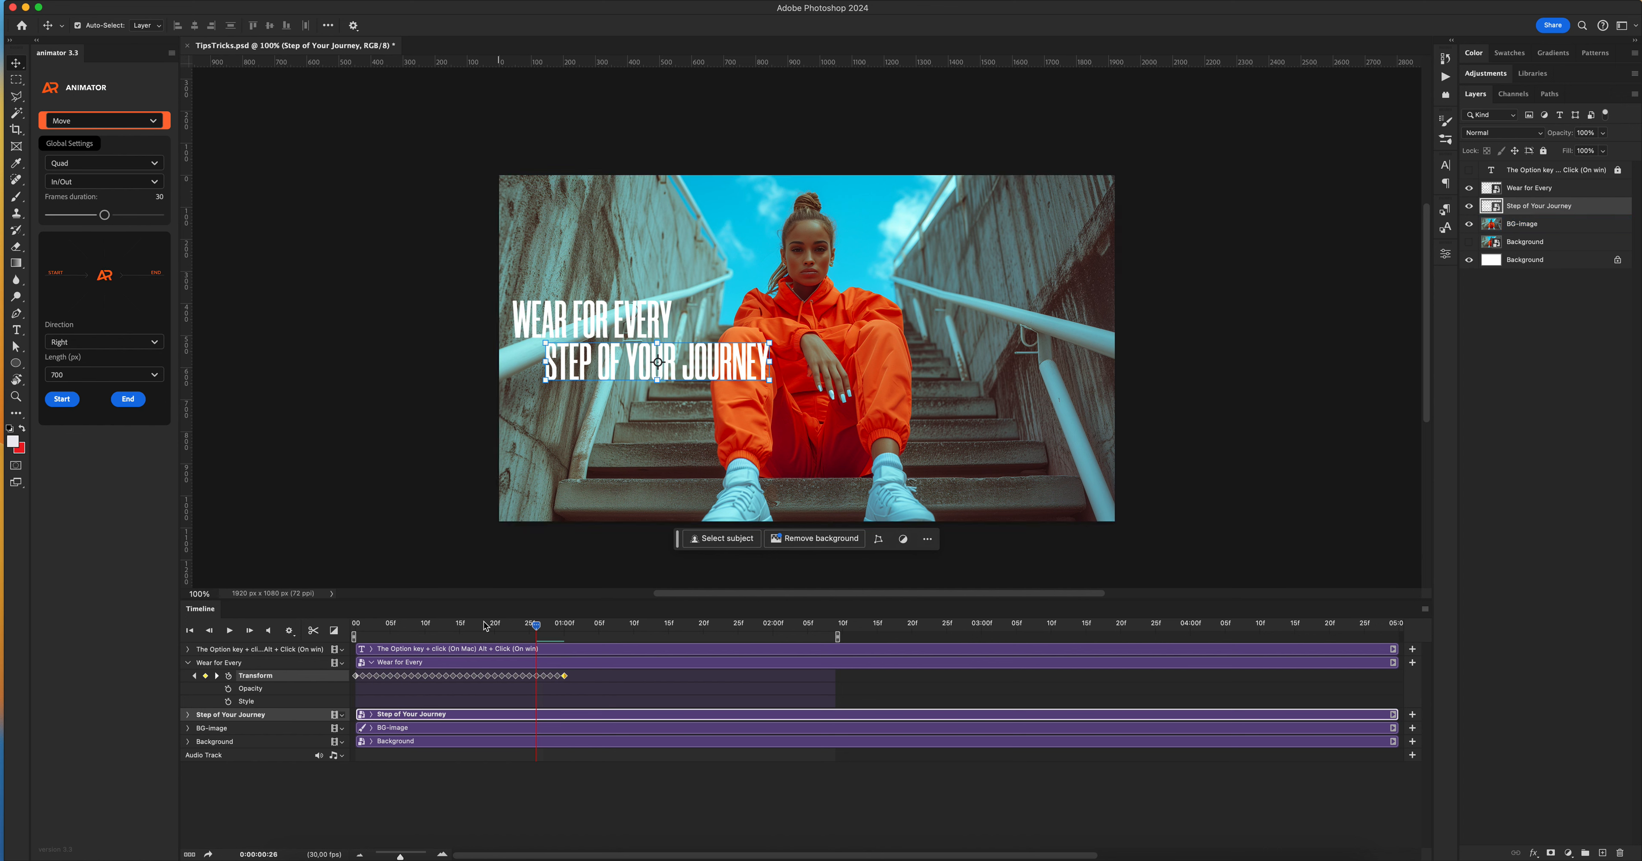
{"action": "left_click", "coordinate": [190, 629]}
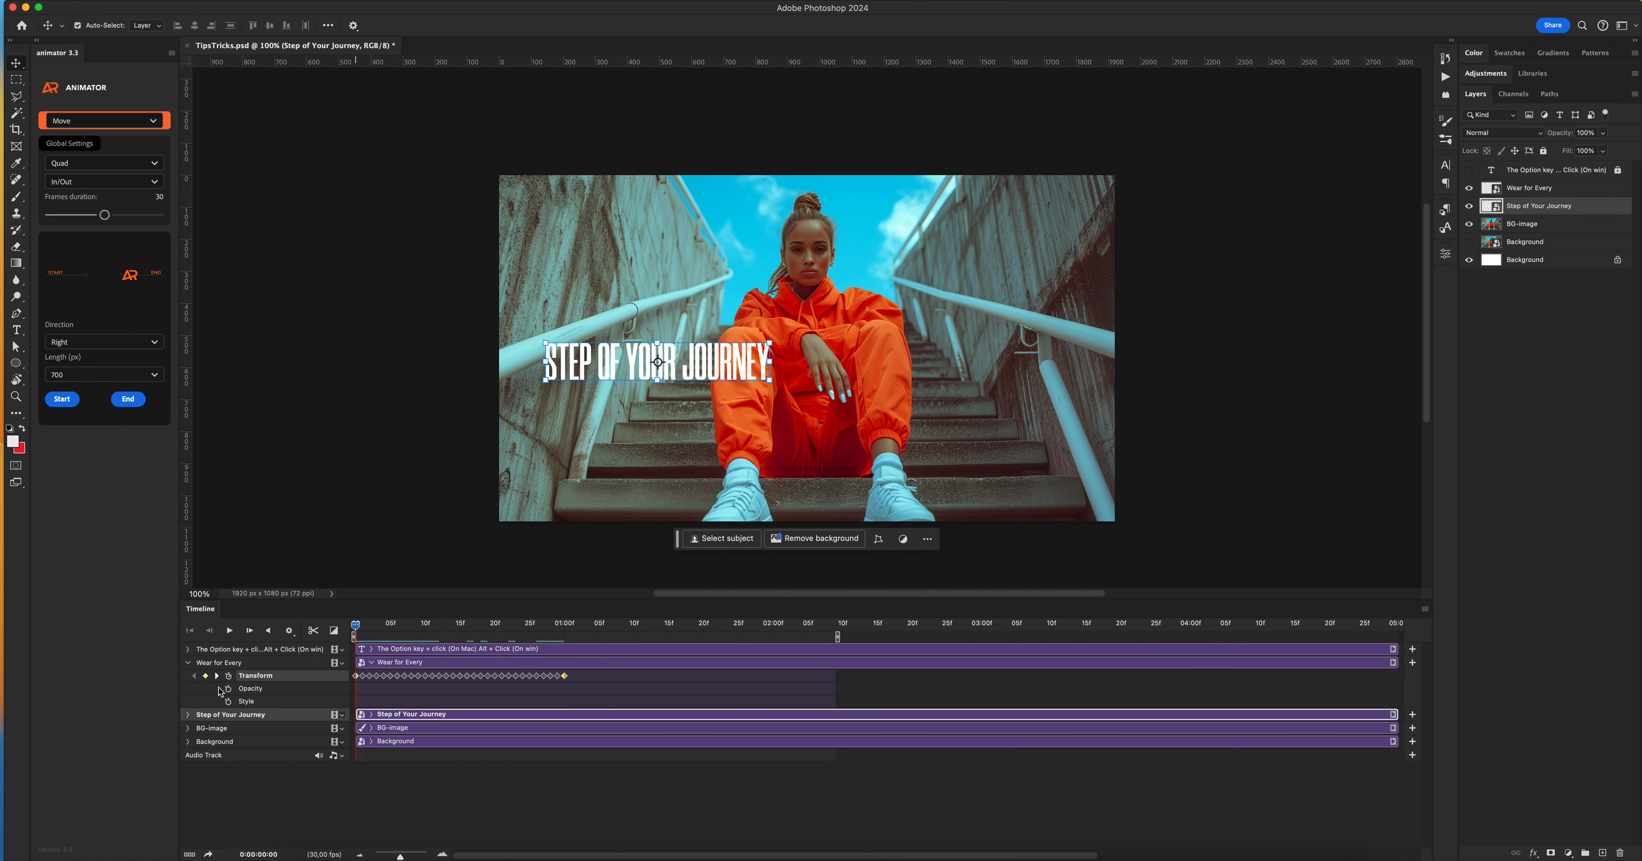
{"action": "left_click", "coordinate": [188, 713]}
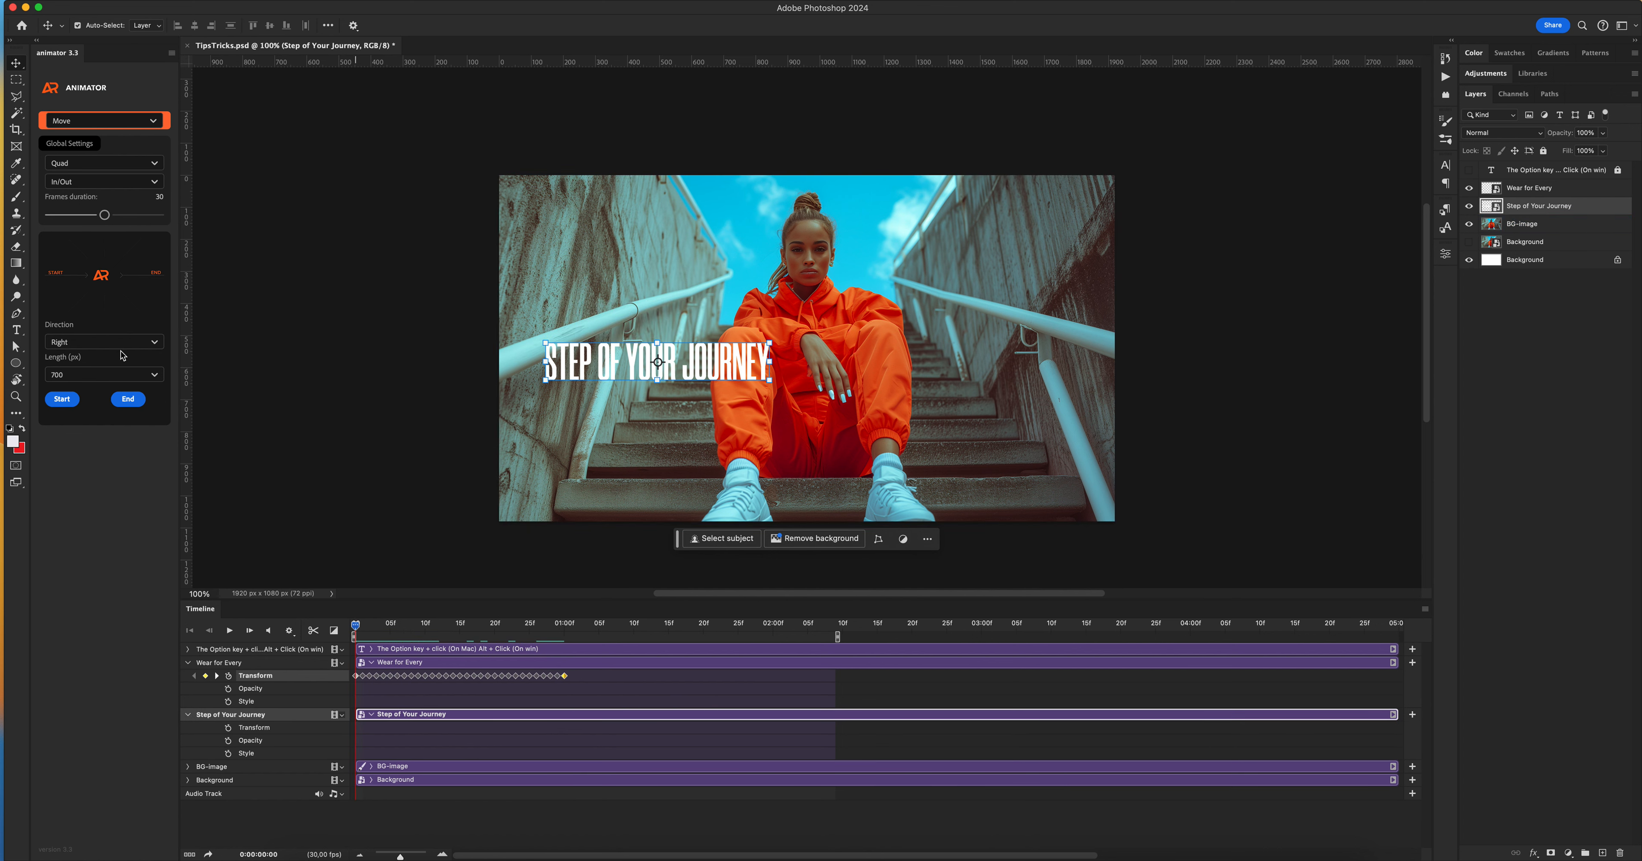
{"action": "left_click", "coordinate": [102, 374]}
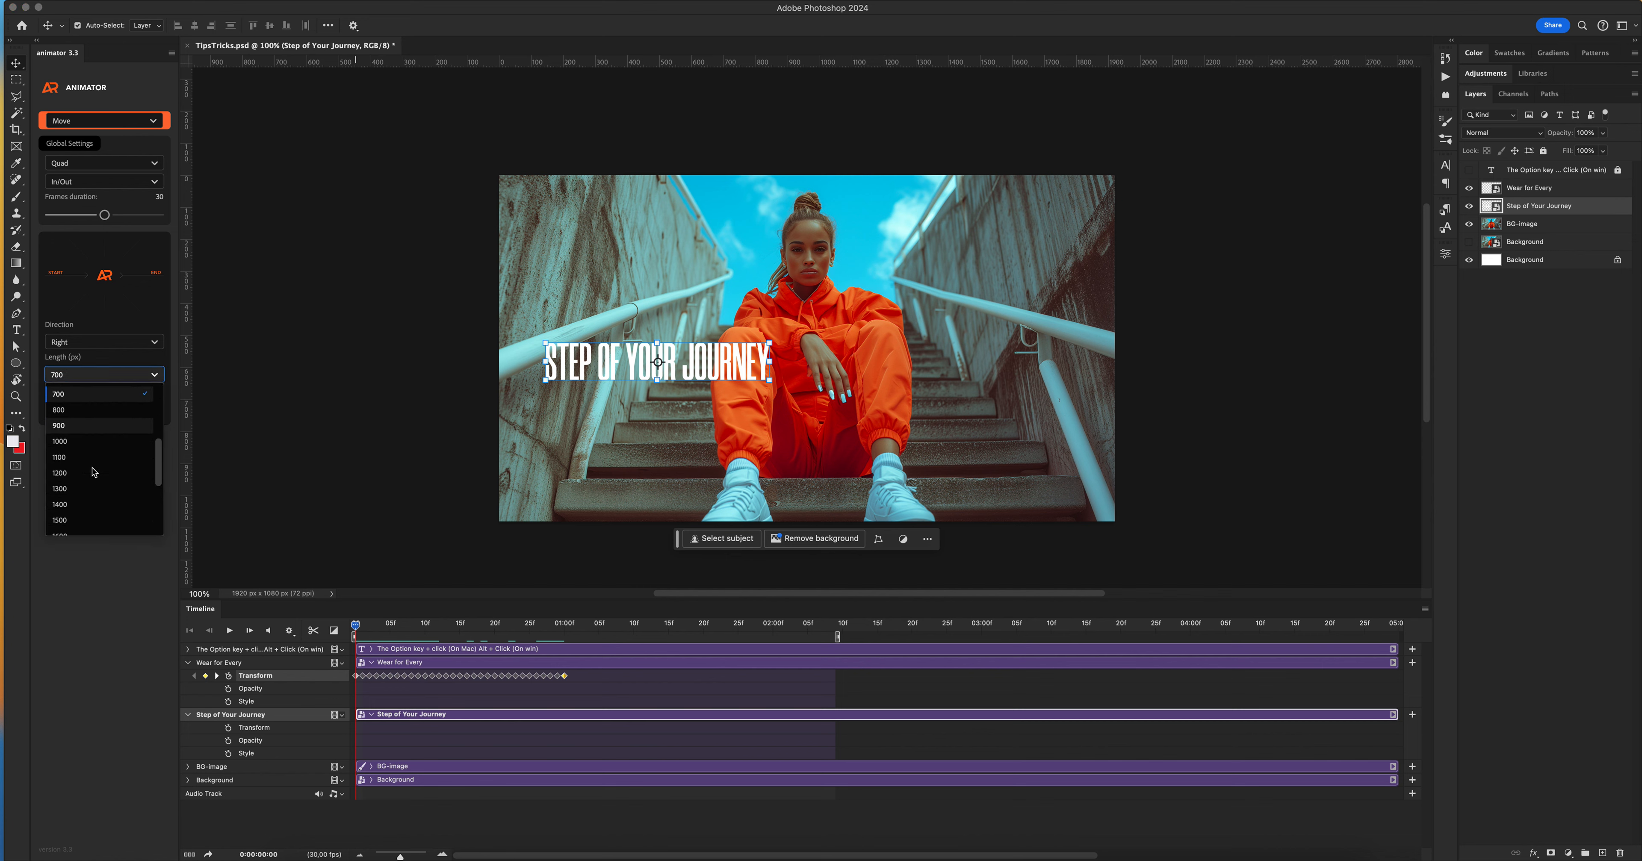
{"action": "left_click", "coordinate": [60, 441]}
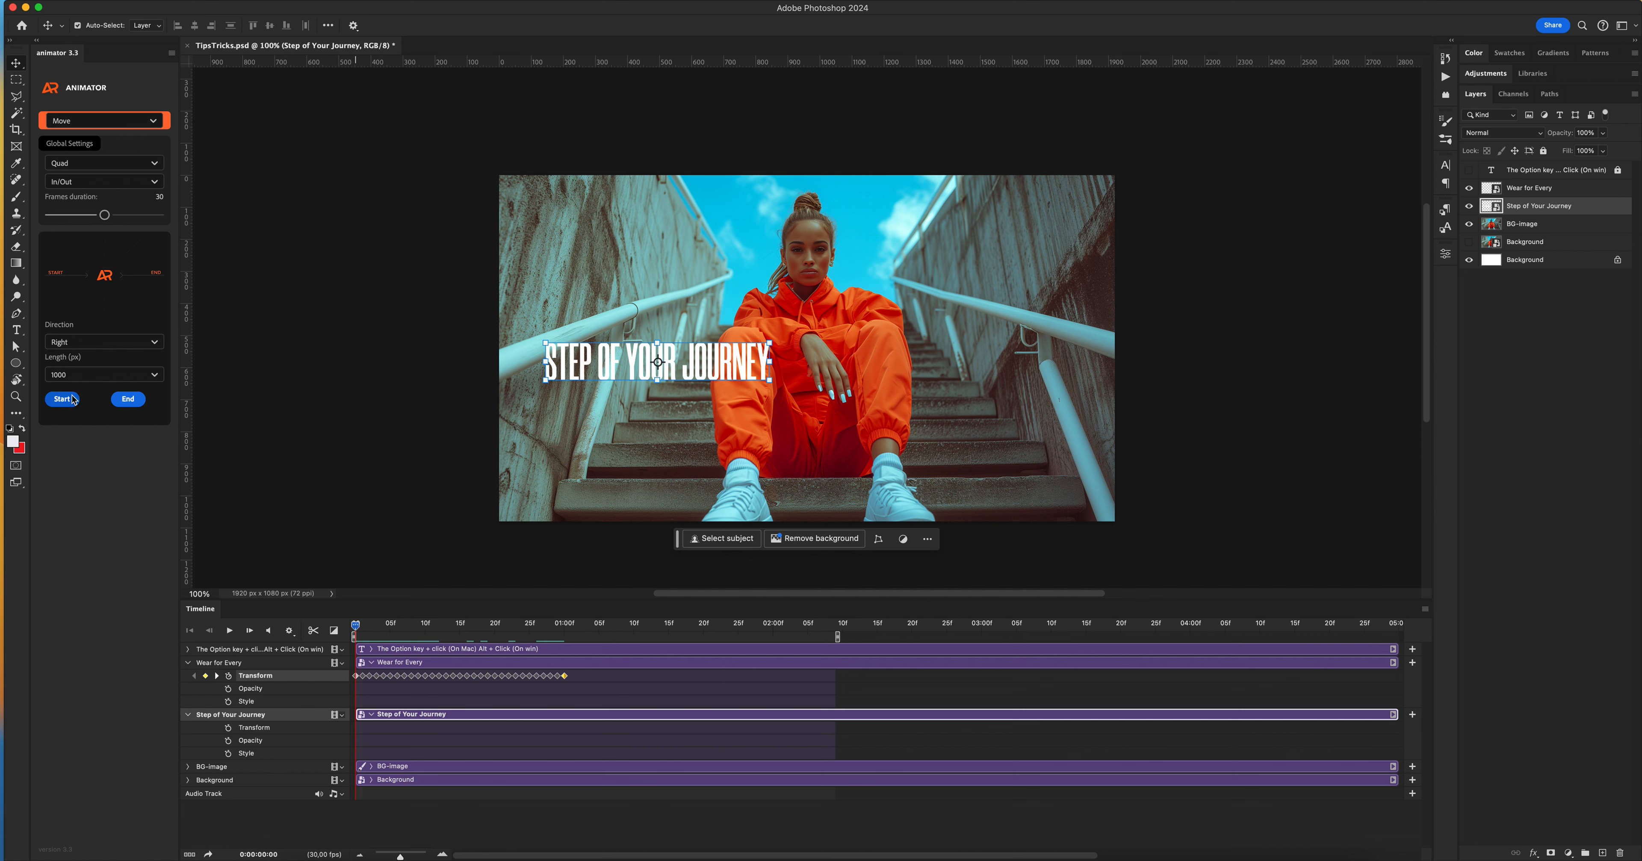
{"action": "left_click", "coordinate": [62, 400]}
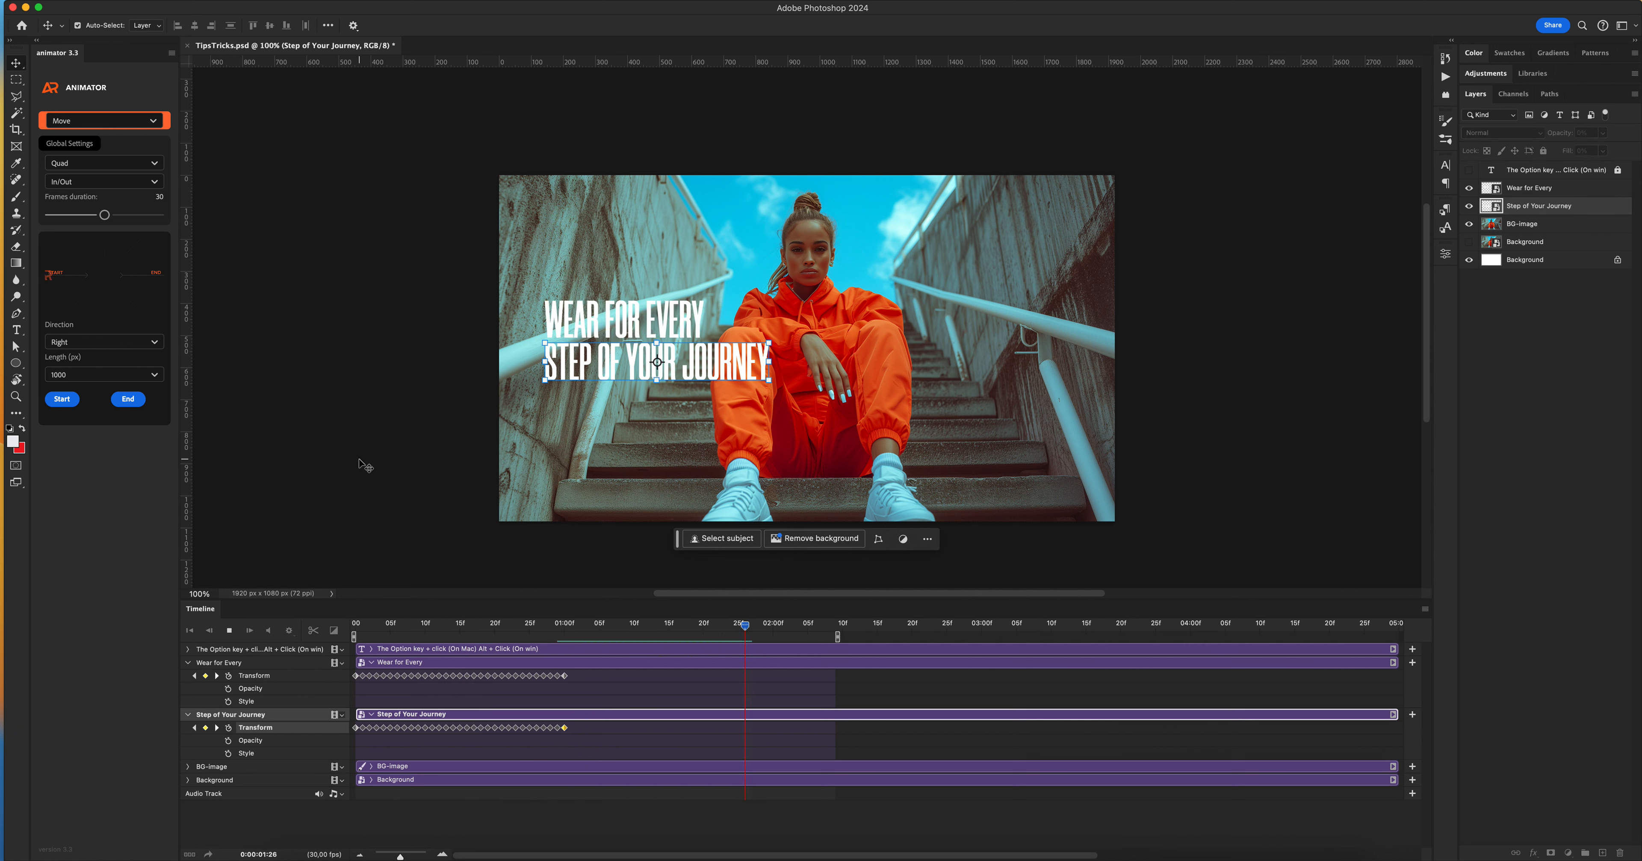
Stretch the Wear for Every Transform keyframes later on the timeline and show the Option key caption
{"action": "left_click", "coordinate": [681, 626]}
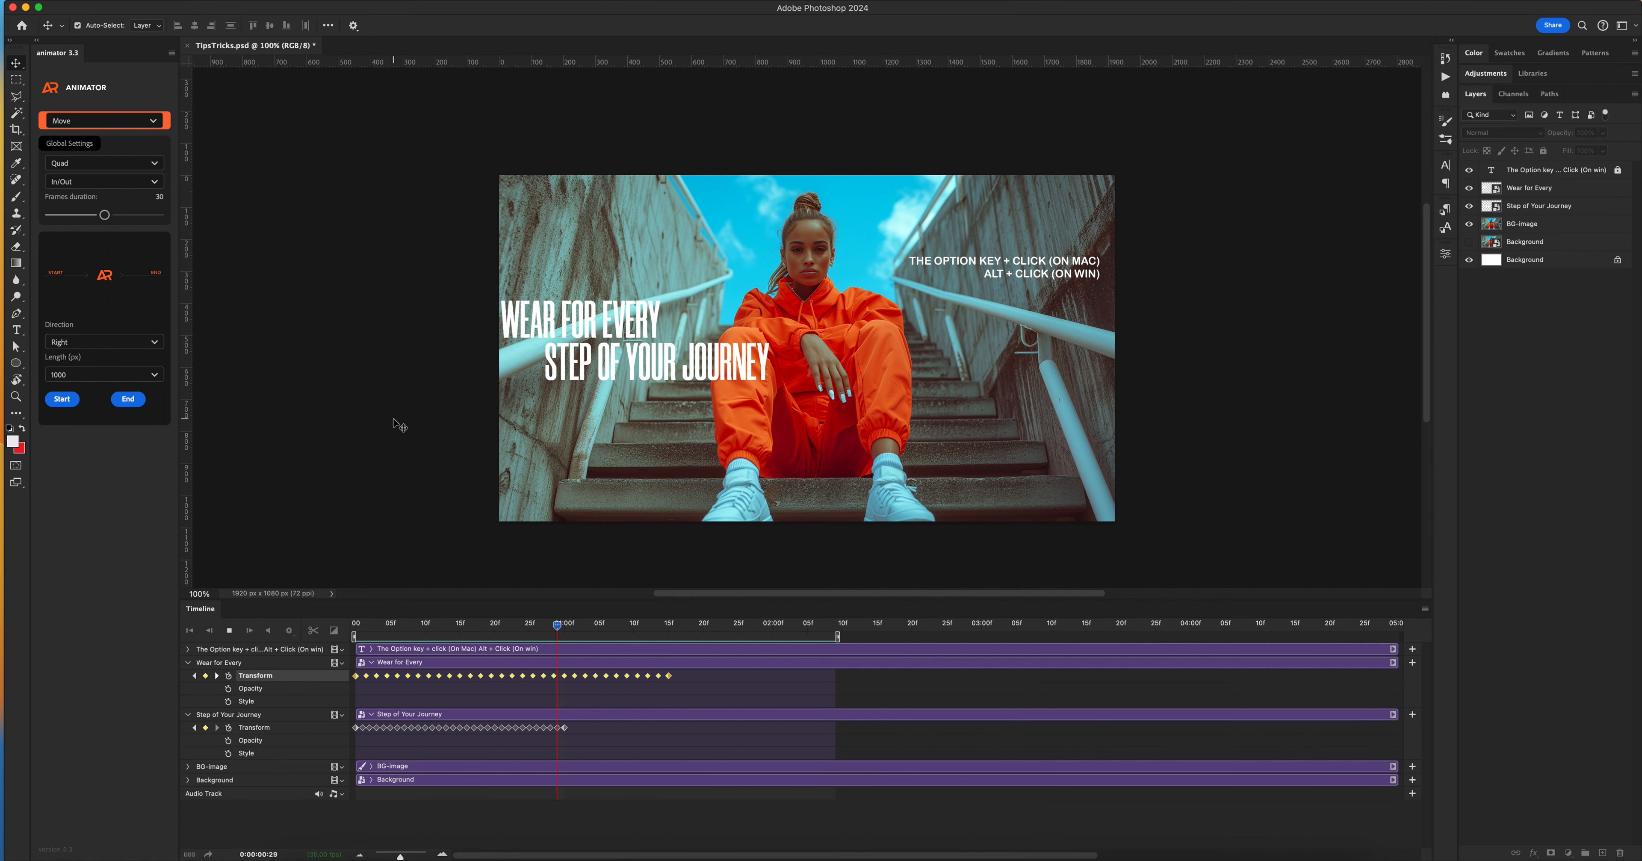
Preview the staggered slide-ins, then rescale both layers' Transform keyframes to end slightly earlier
{"action": "left_click_drag", "start_coordinate": [558, 623], "coordinate": [502, 624]}
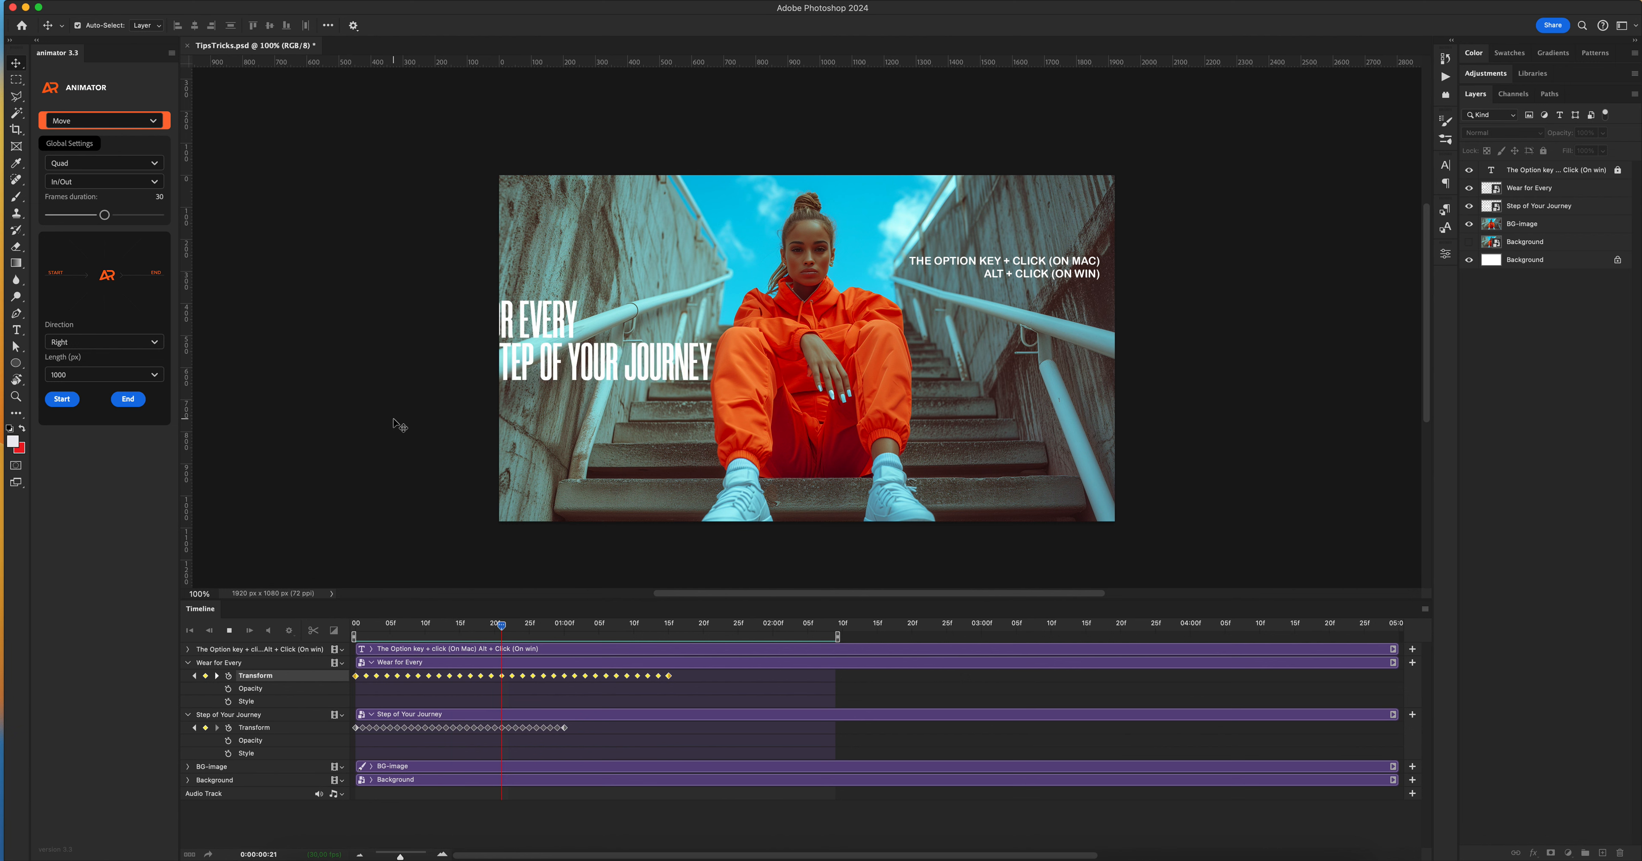
{"action": "left_click_drag", "start_coordinate": [502, 624], "coordinate": [431, 624]}
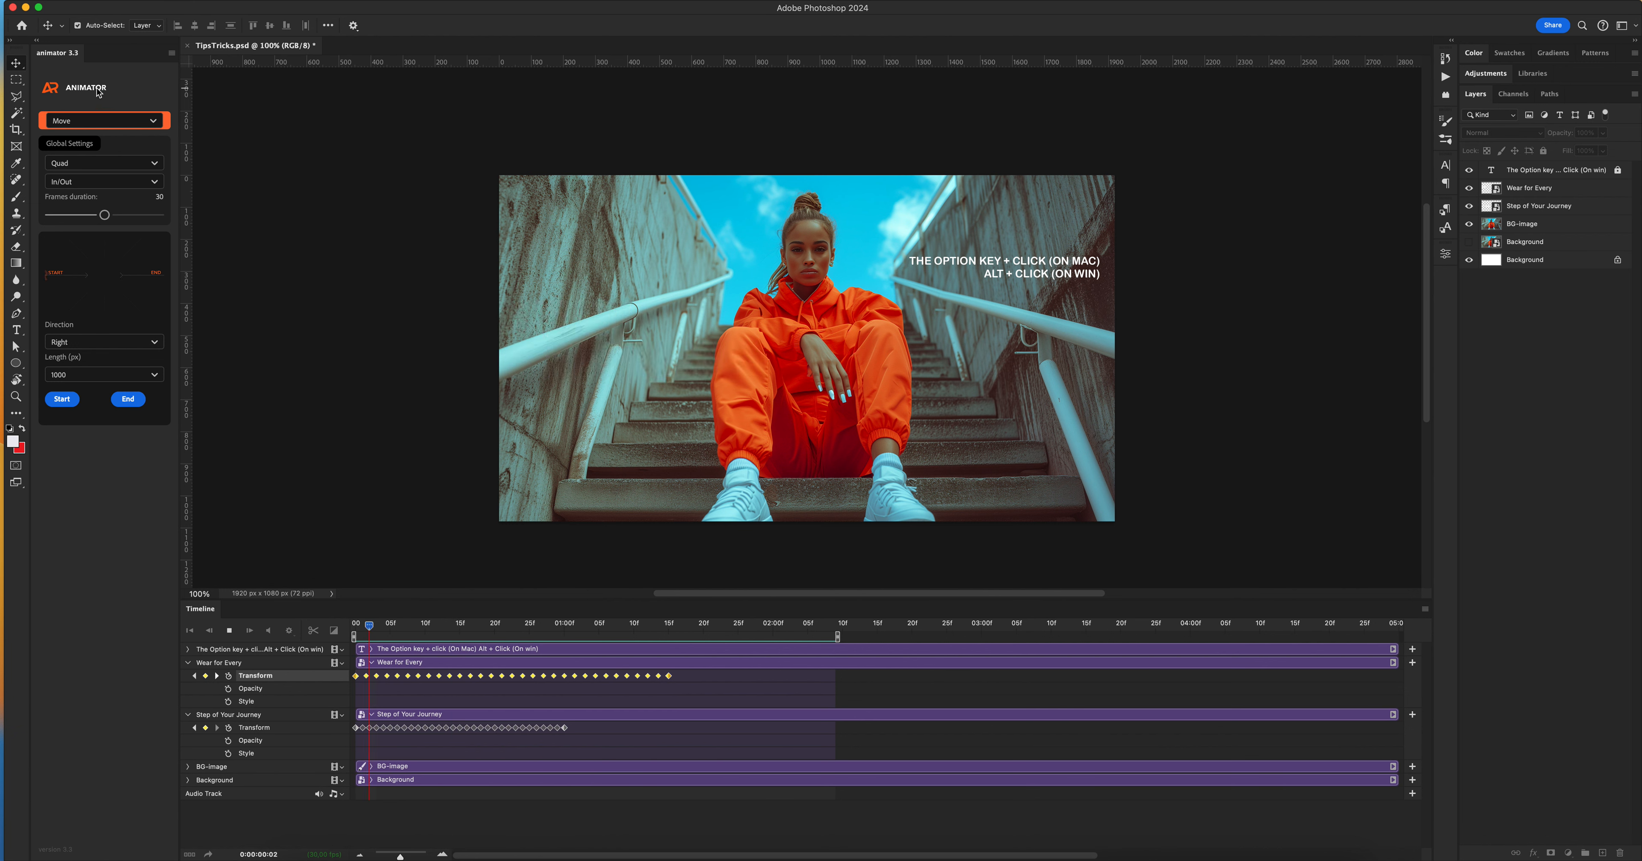
{"action": "left_click", "coordinate": [793, 623]}
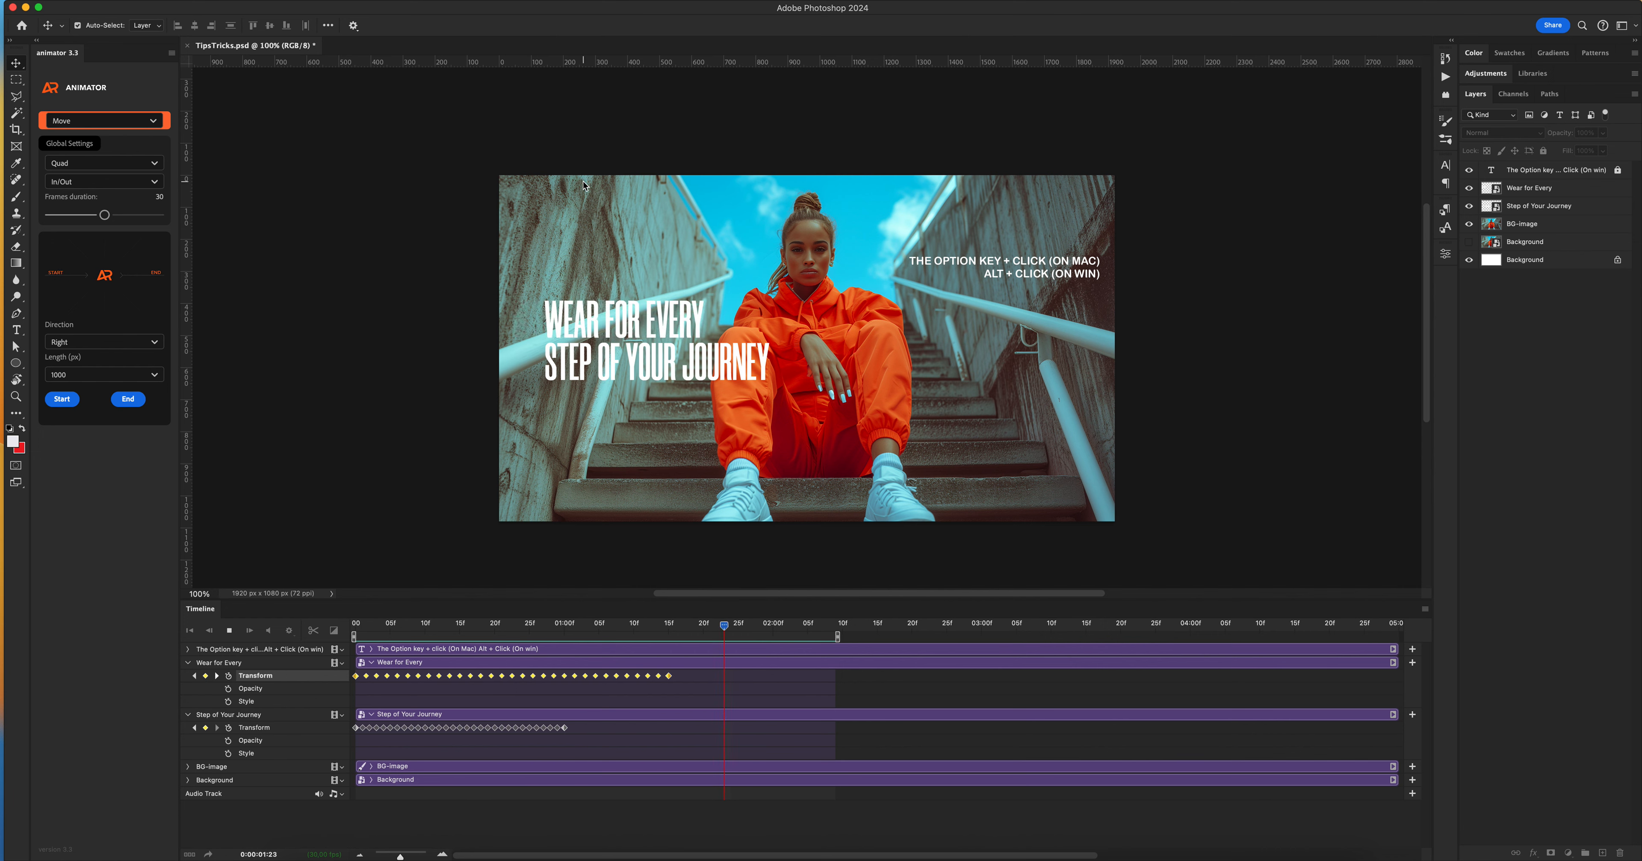
{"action": "left_click_drag", "start_coordinate": [724, 623], "coordinate": [667, 624]}
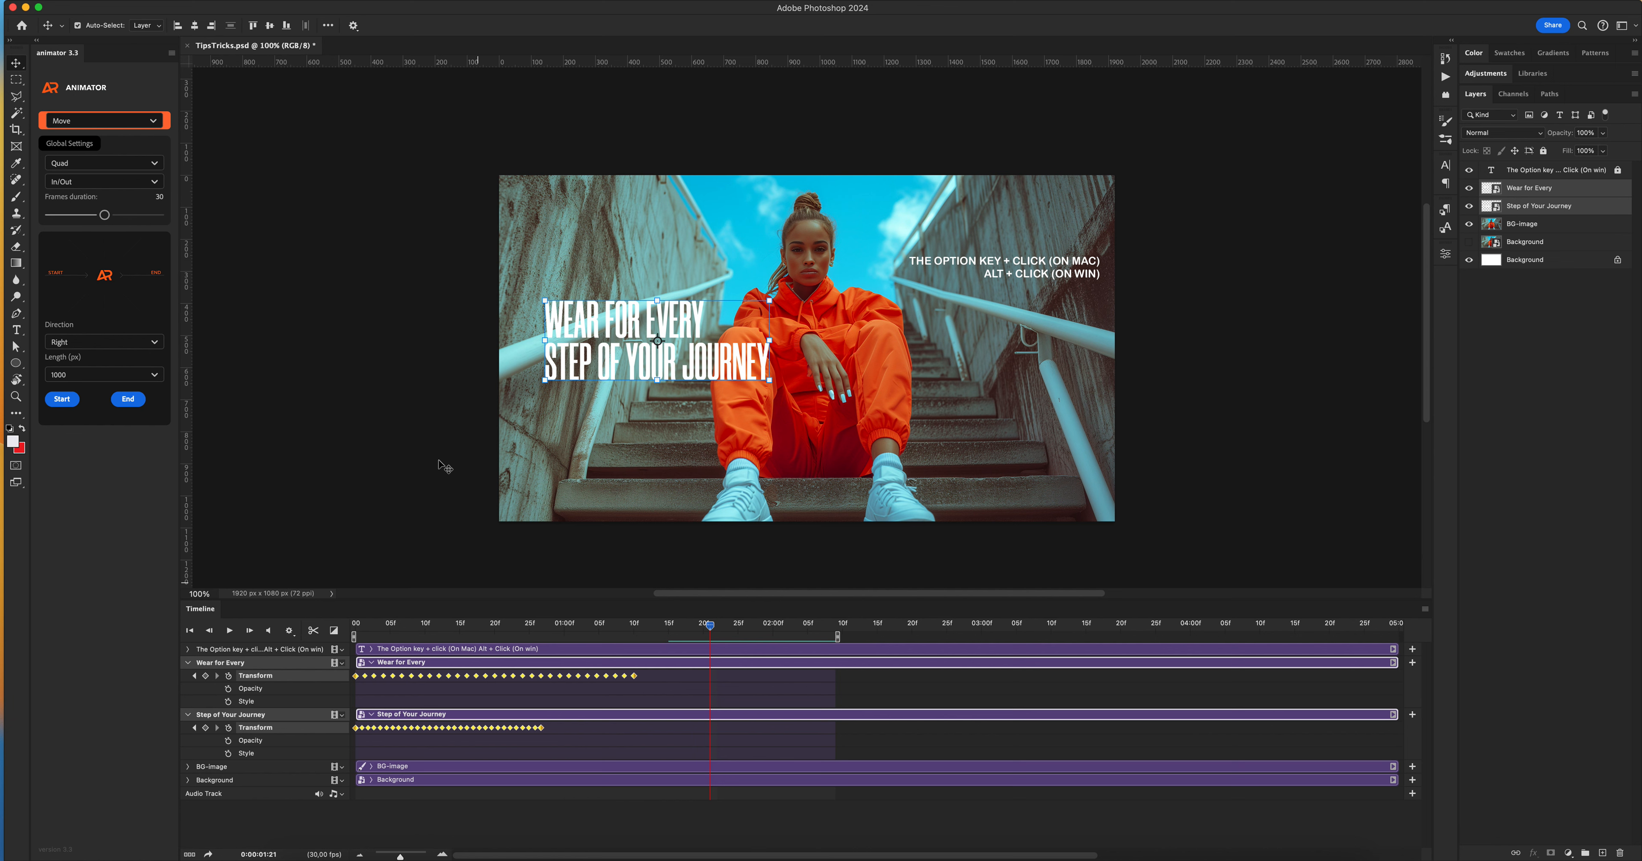
{"action": "left_click", "coordinate": [1535, 223]}
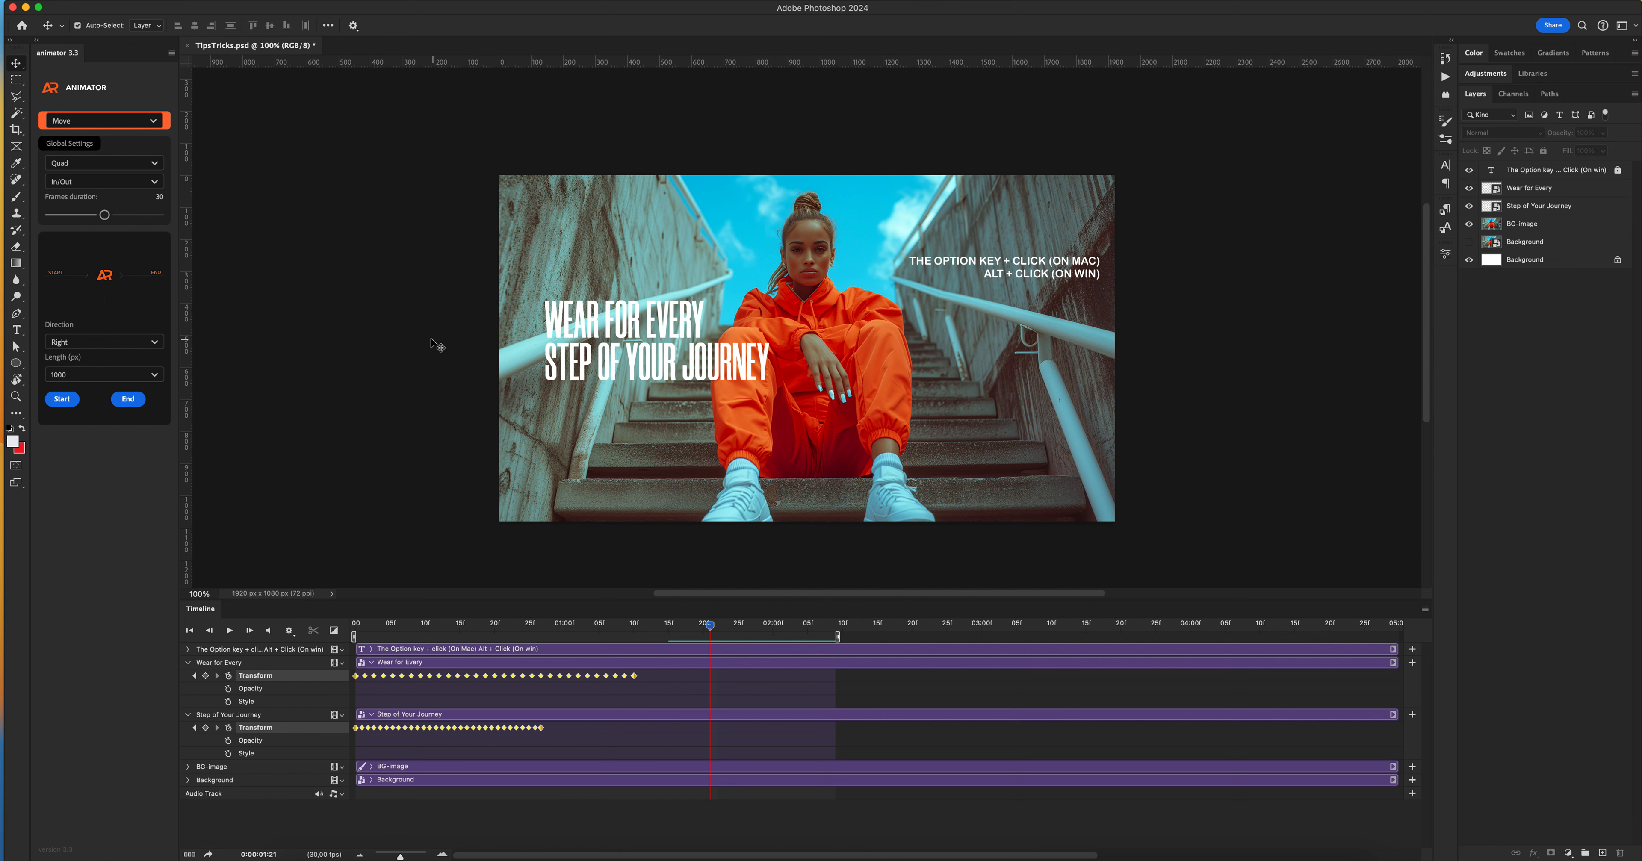
{"action": "mouse_move", "coordinate": [1327, 214]}
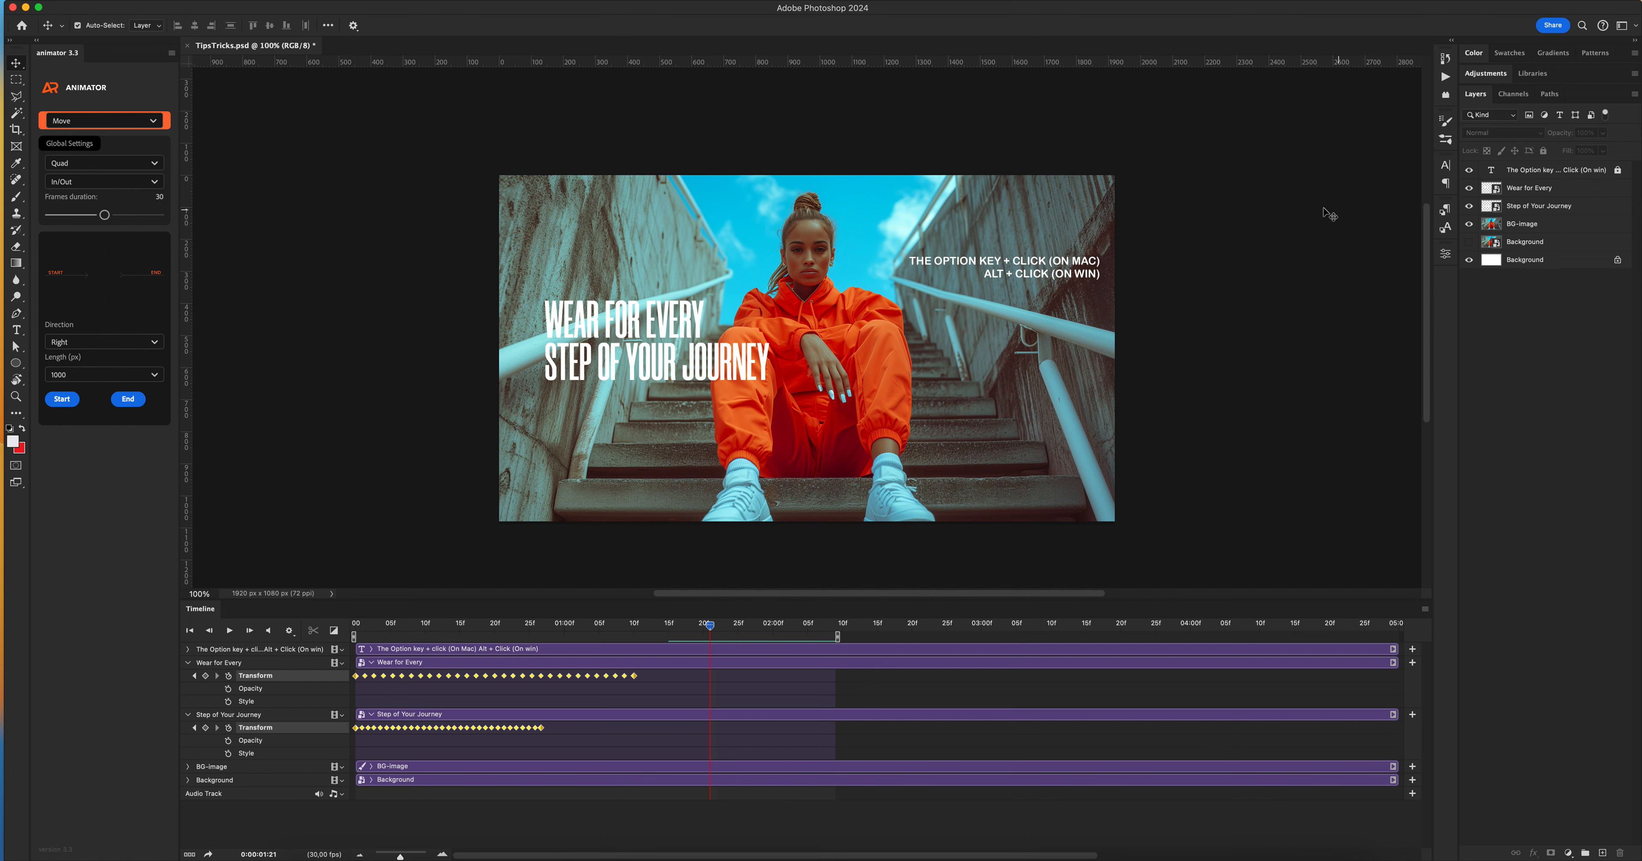